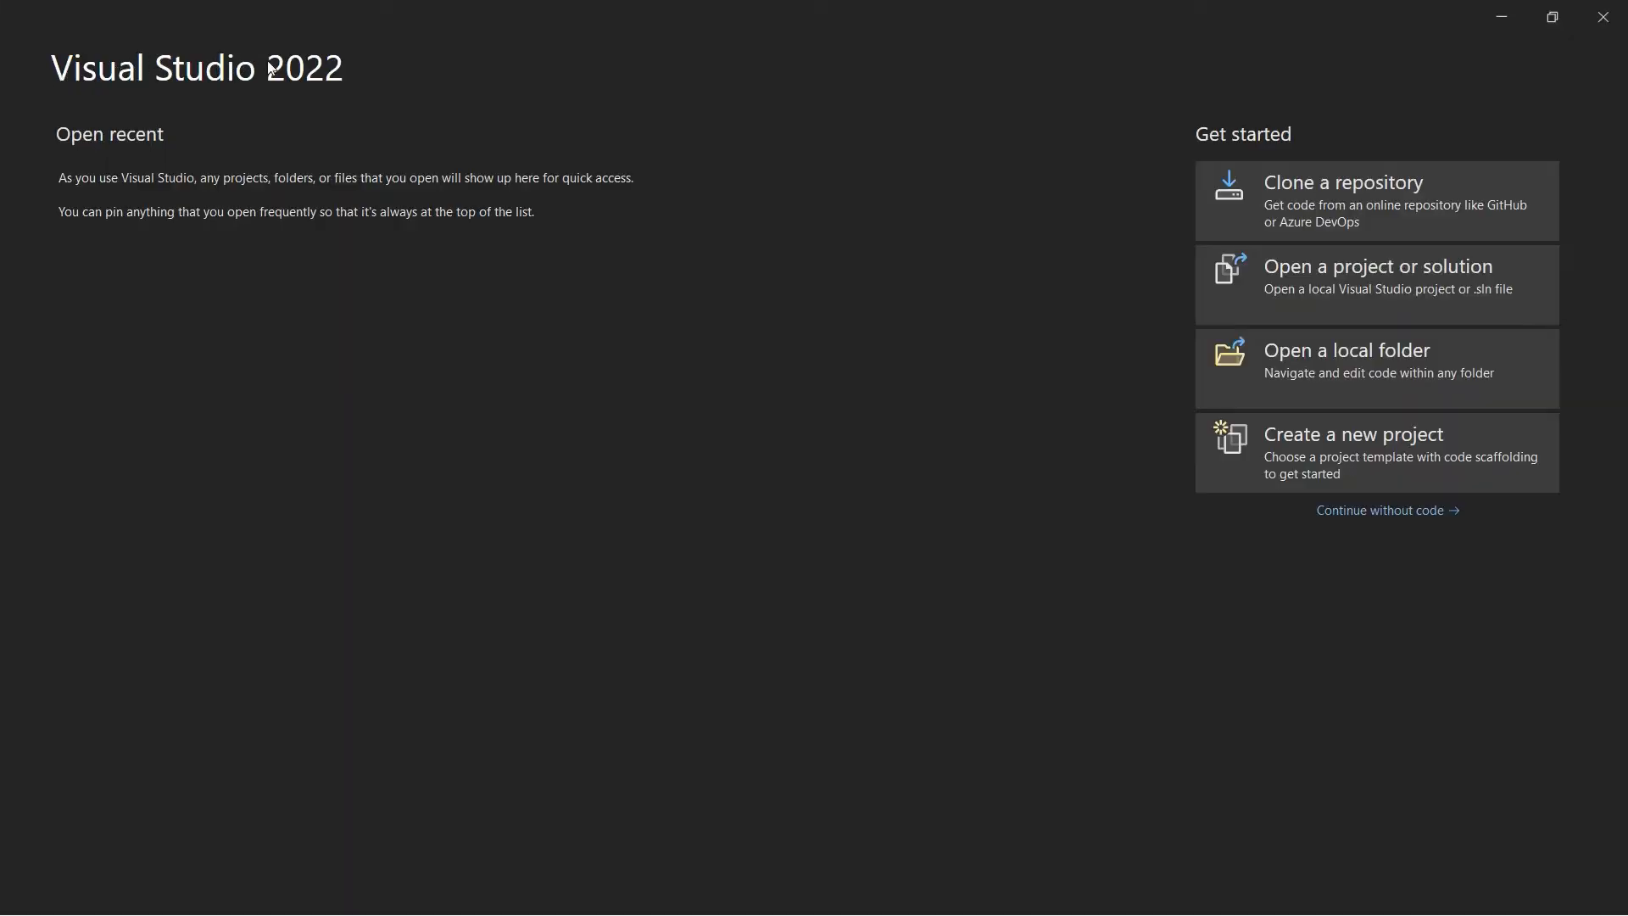
{"action": "mouse_move", "coordinate": [337, 68]}
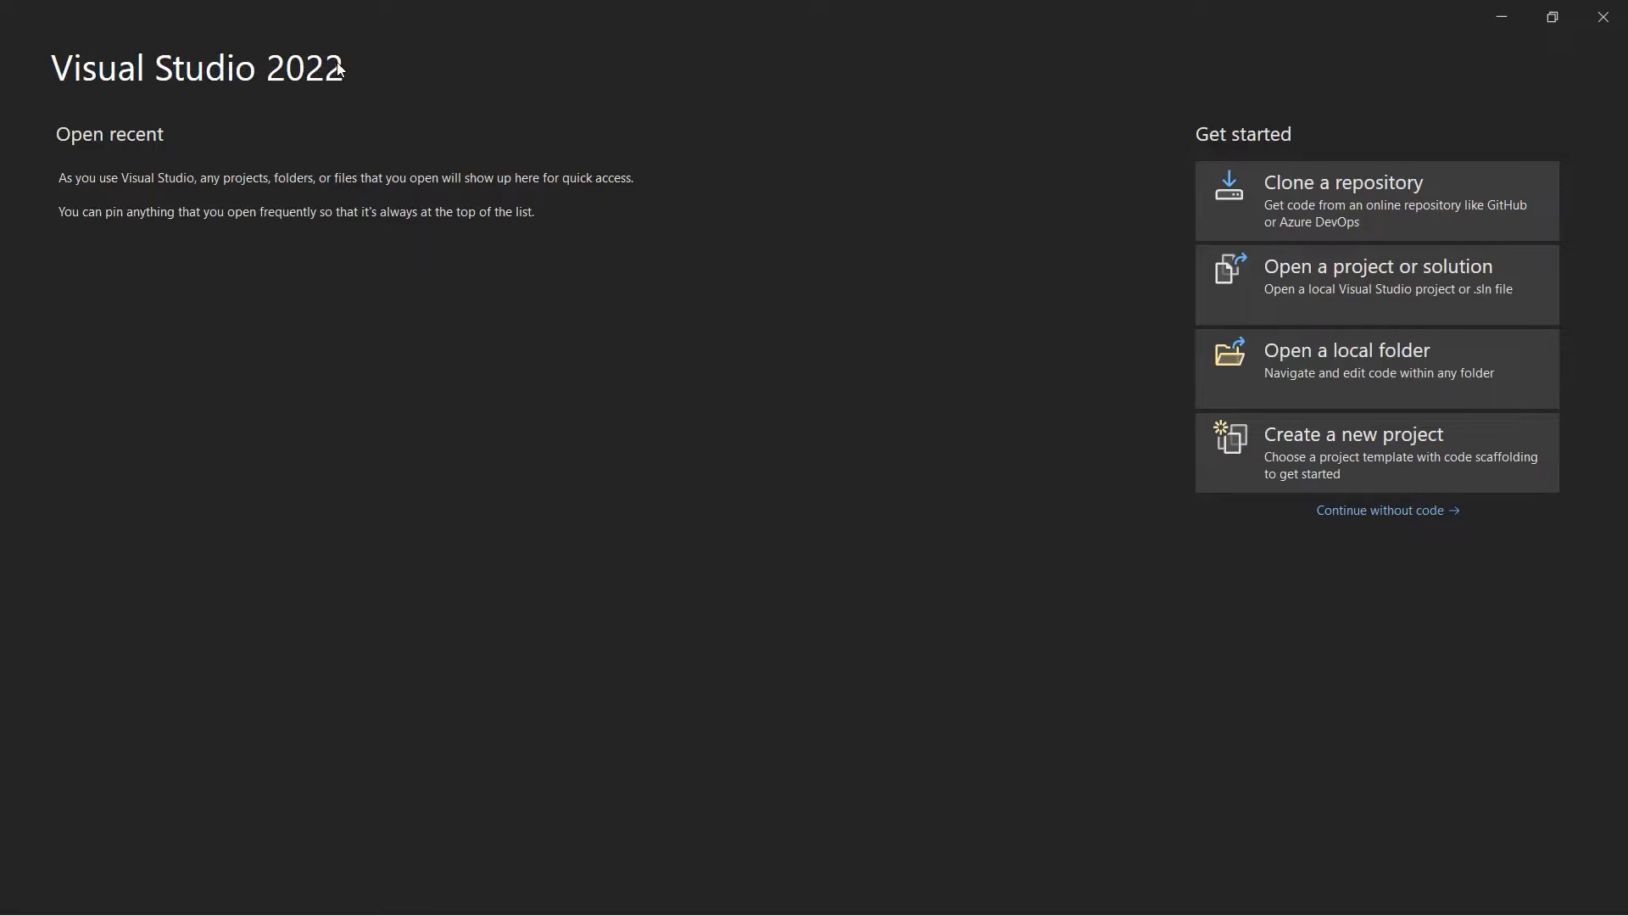
{"action": "mouse_move", "coordinate": [1353, 439]}
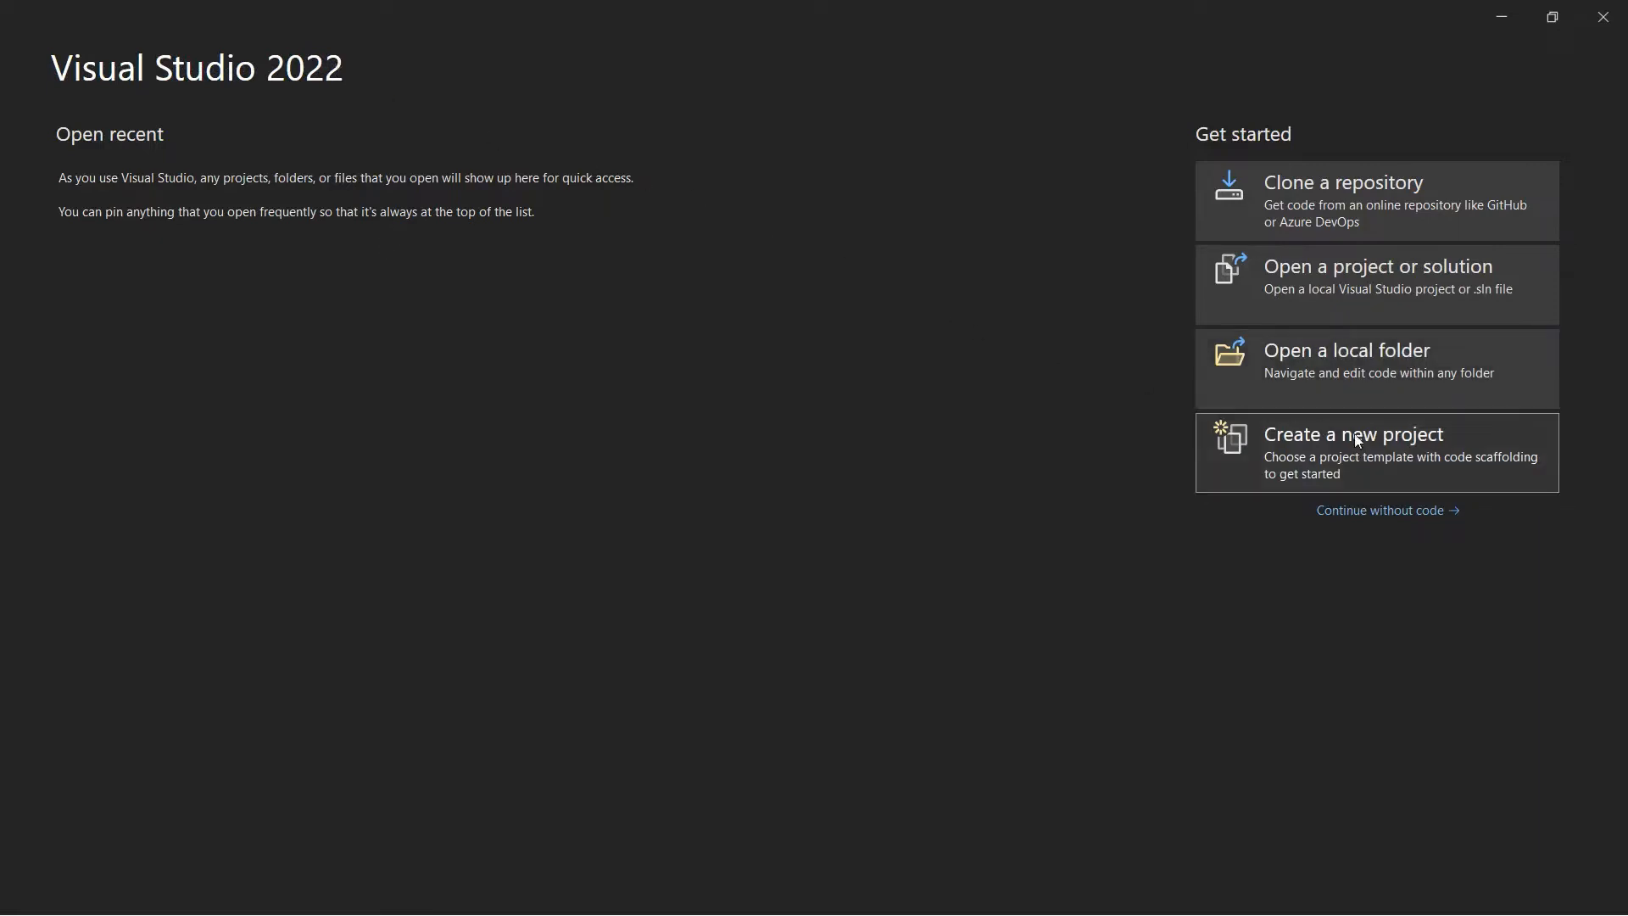
Begin a new C# console project, 'PDF to CSV in C Sharp', from the start window
{"action": "left_click", "coordinate": [1353, 434]}
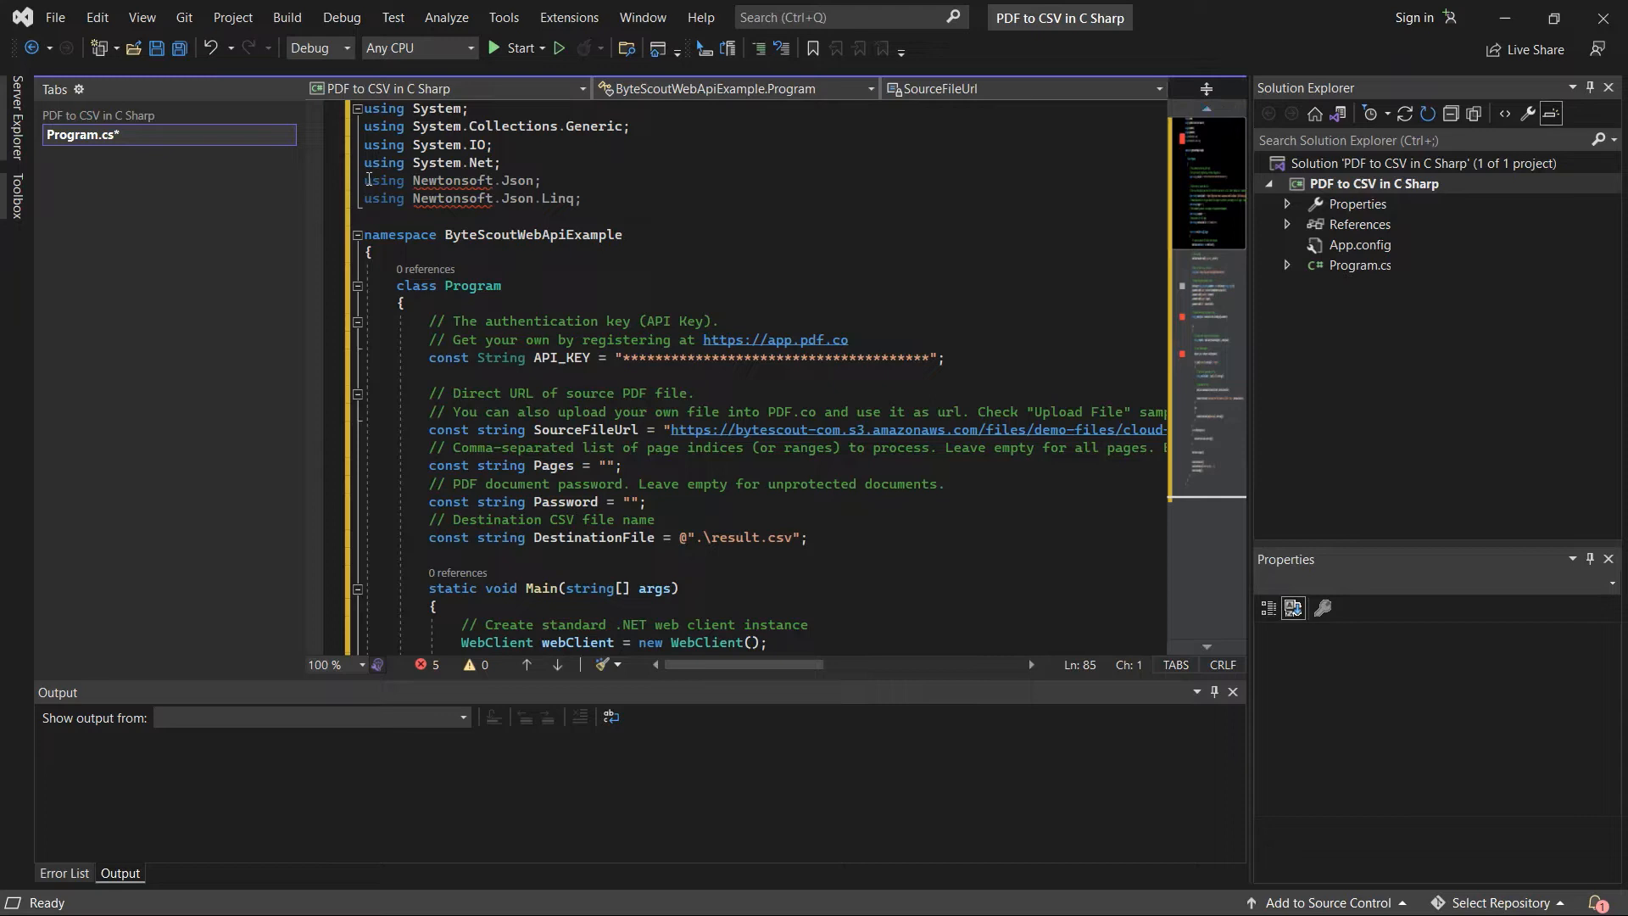
{"action": "mouse_move", "coordinate": [390, 198]}
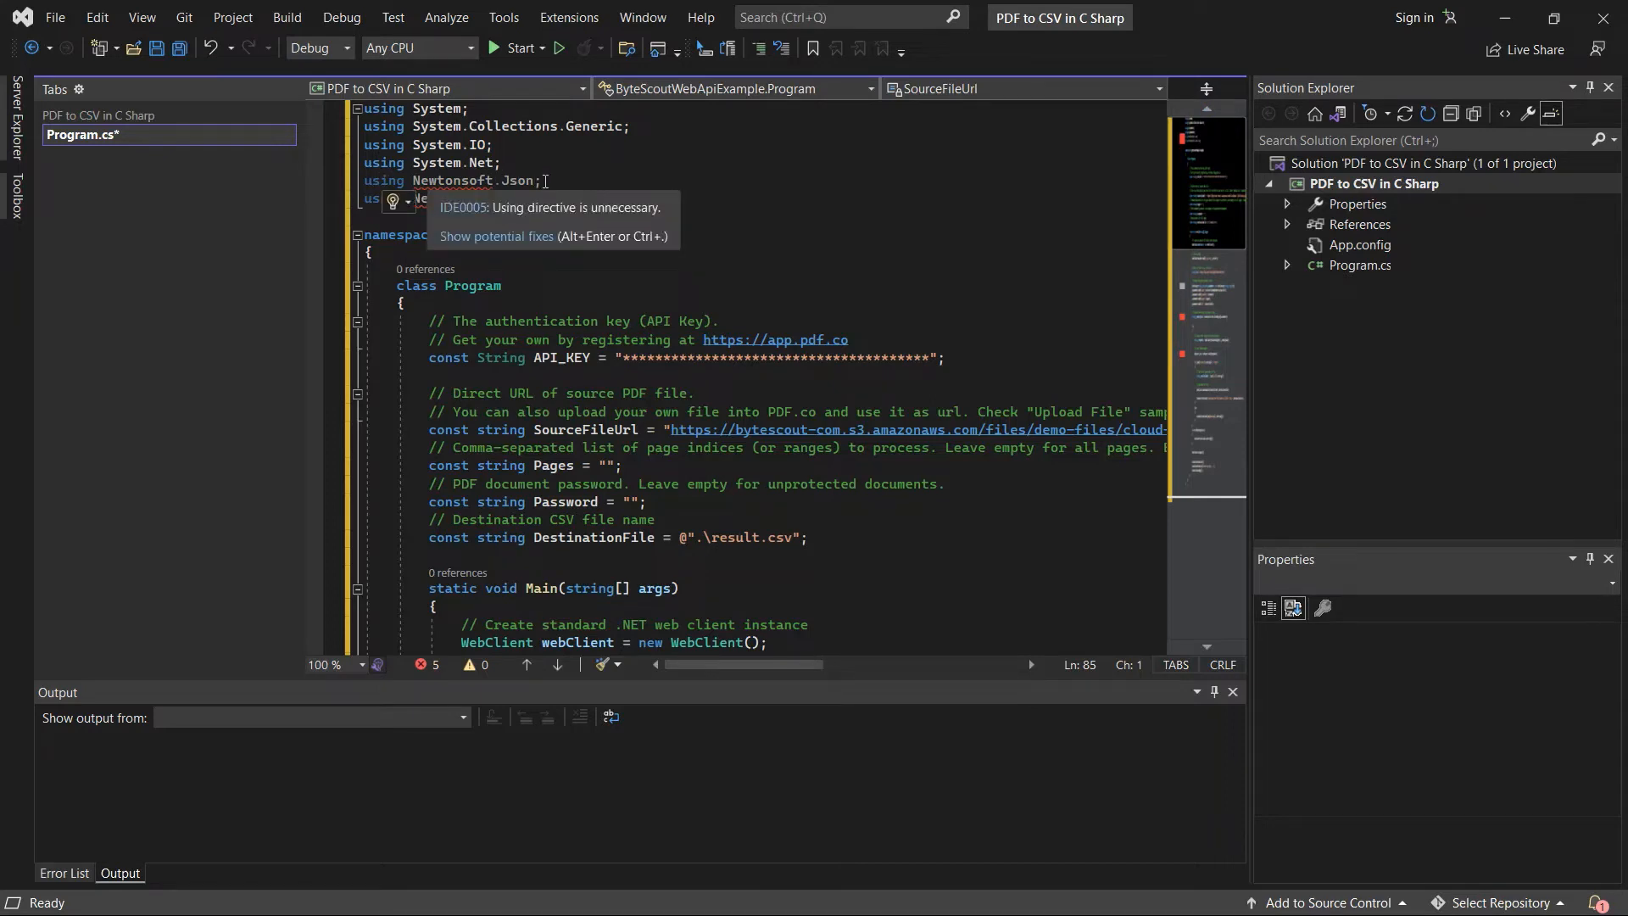
Search NuGet's Browse list for 'newton' from the project's References
{"action": "left_click", "coordinate": [1358, 224]}
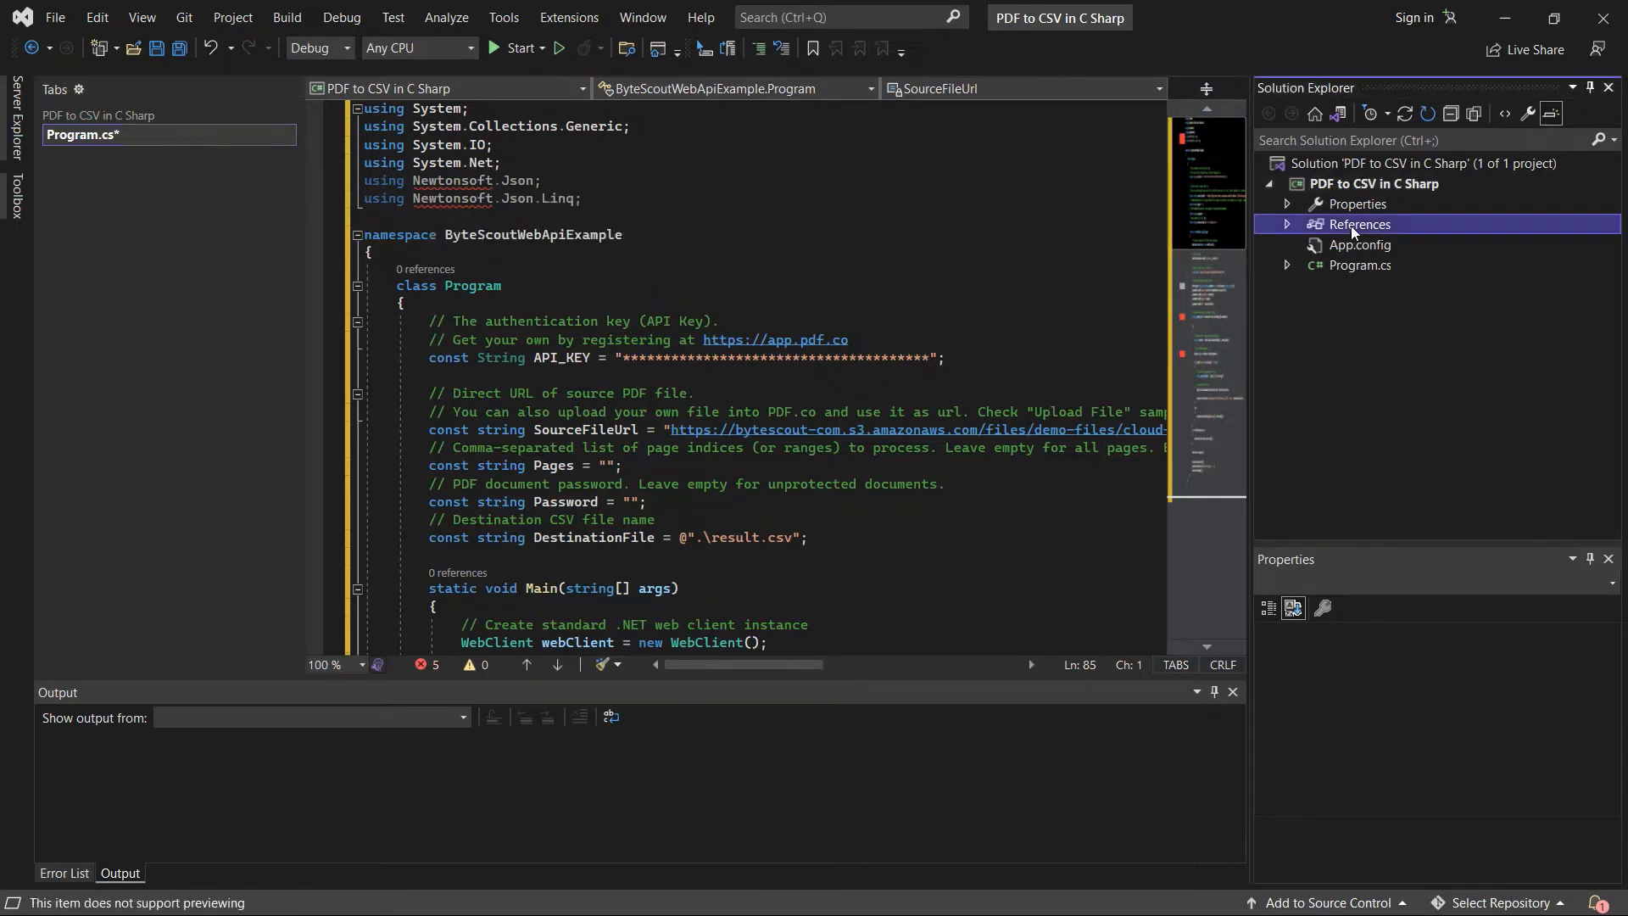
{"action": "right_click", "coordinate": [1358, 224]}
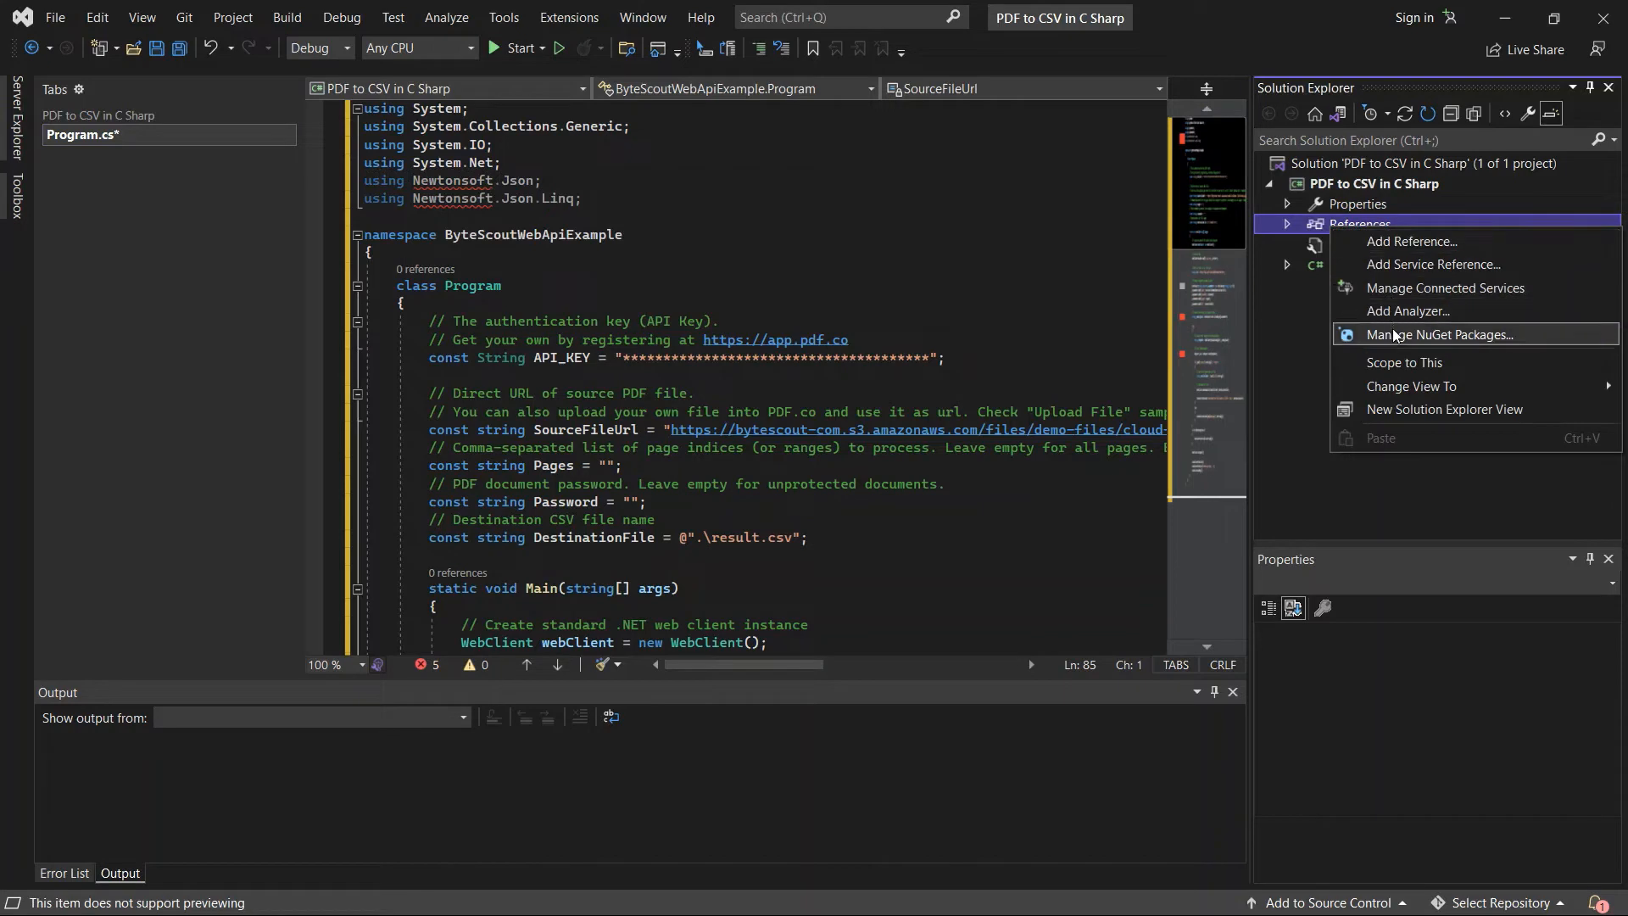
{"action": "left_click", "coordinate": [1438, 334]}
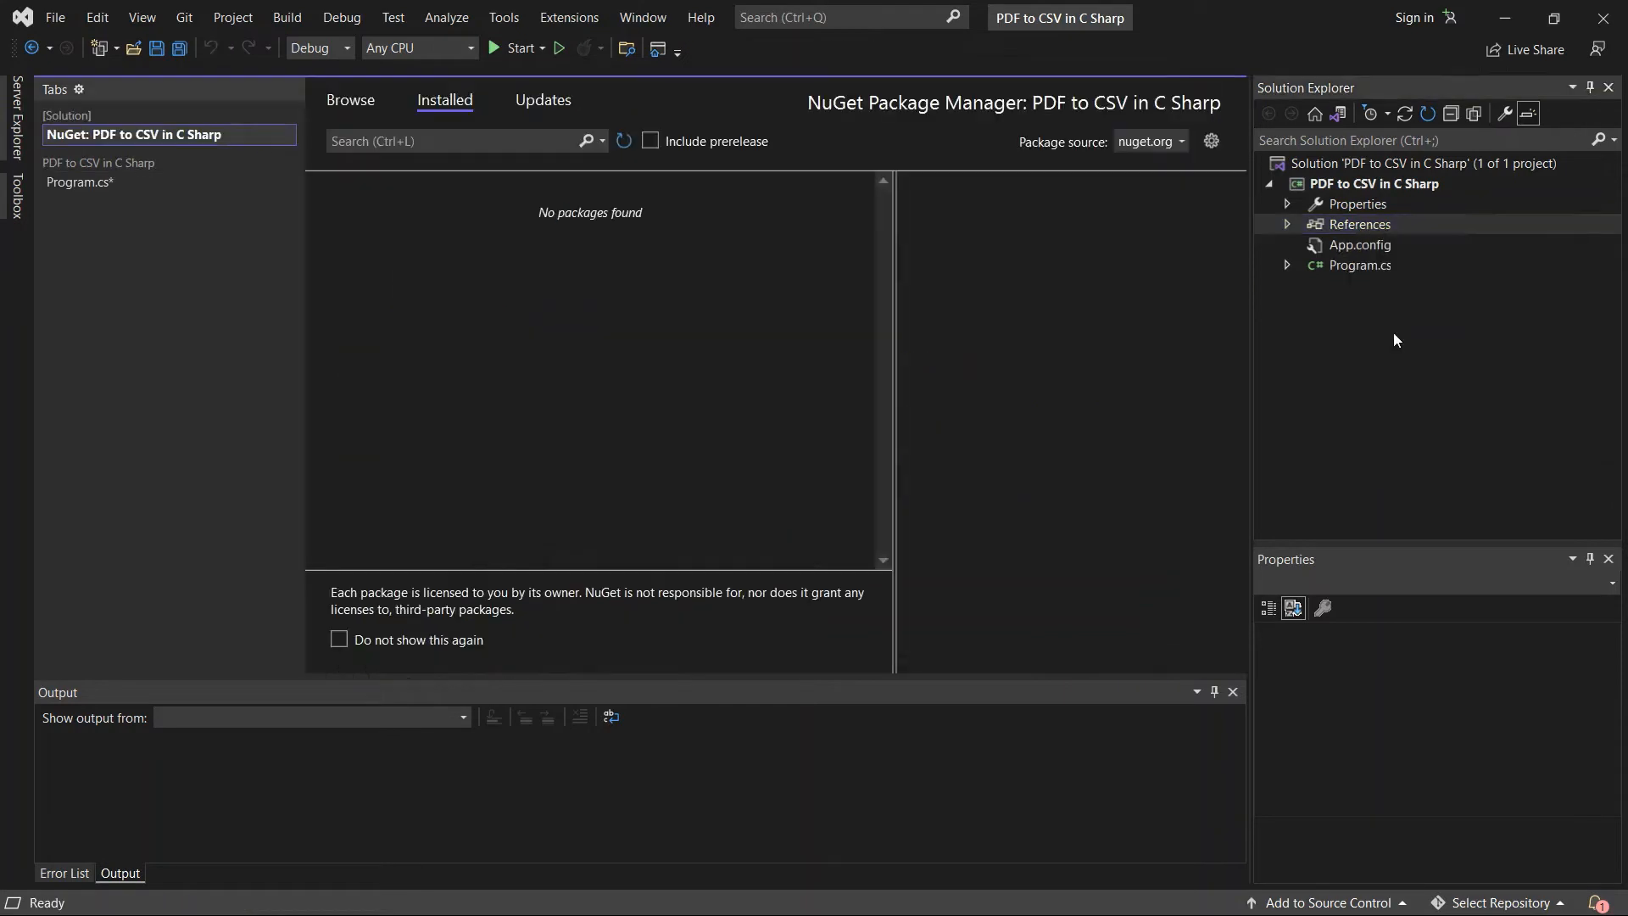
{"action": "left_click", "coordinate": [349, 100]}
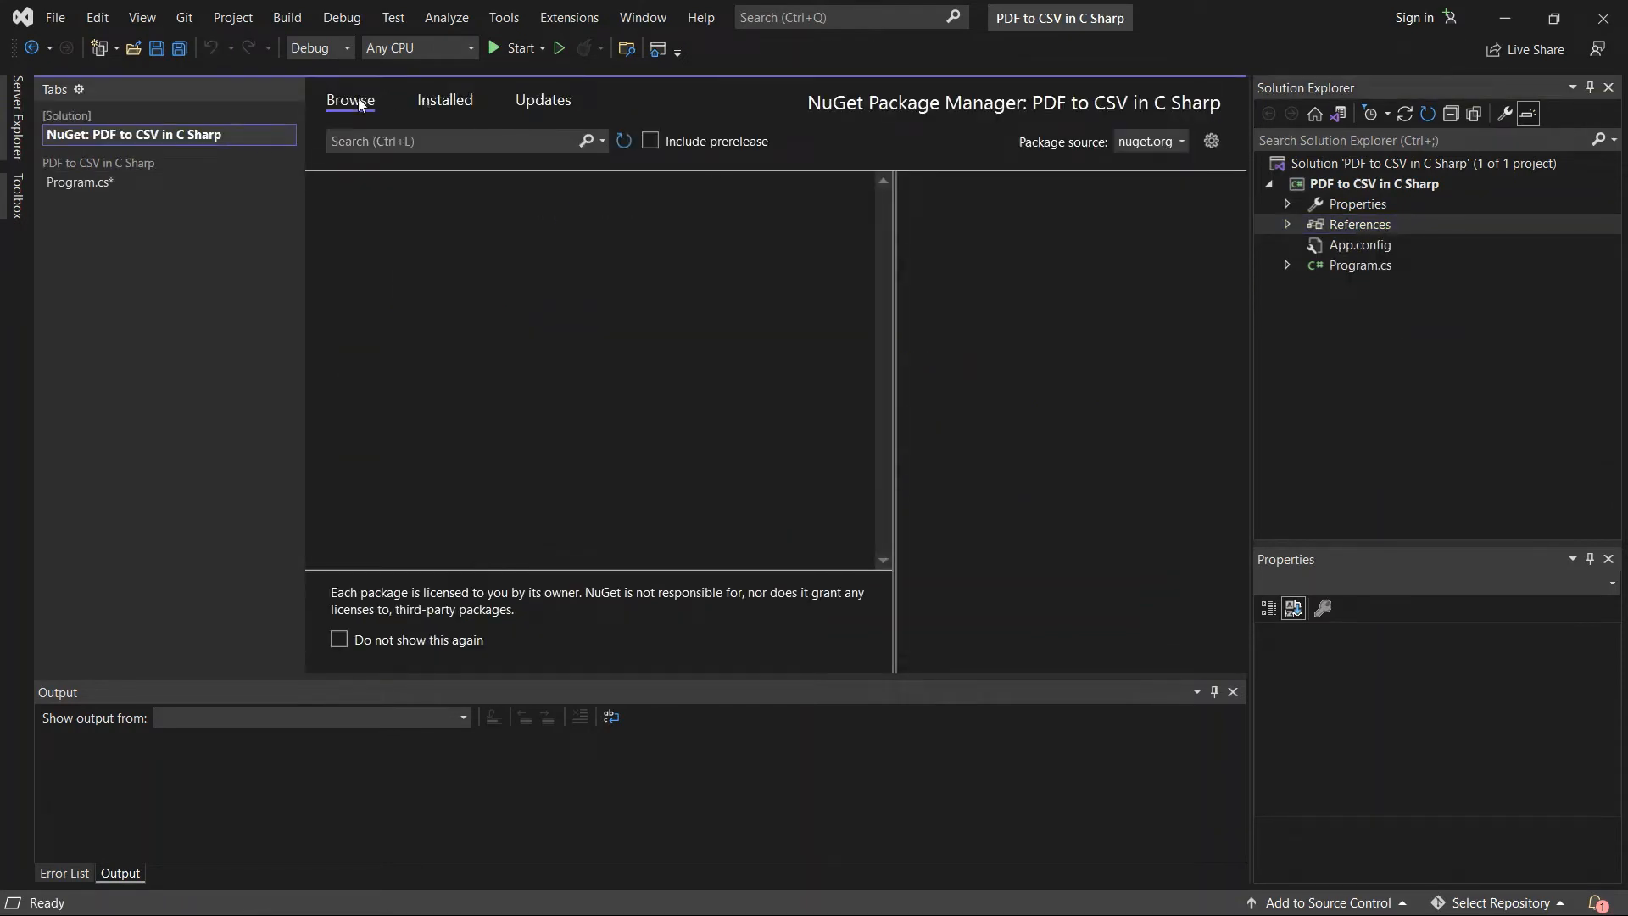
{"action": "left_click", "coordinate": [456, 141]}
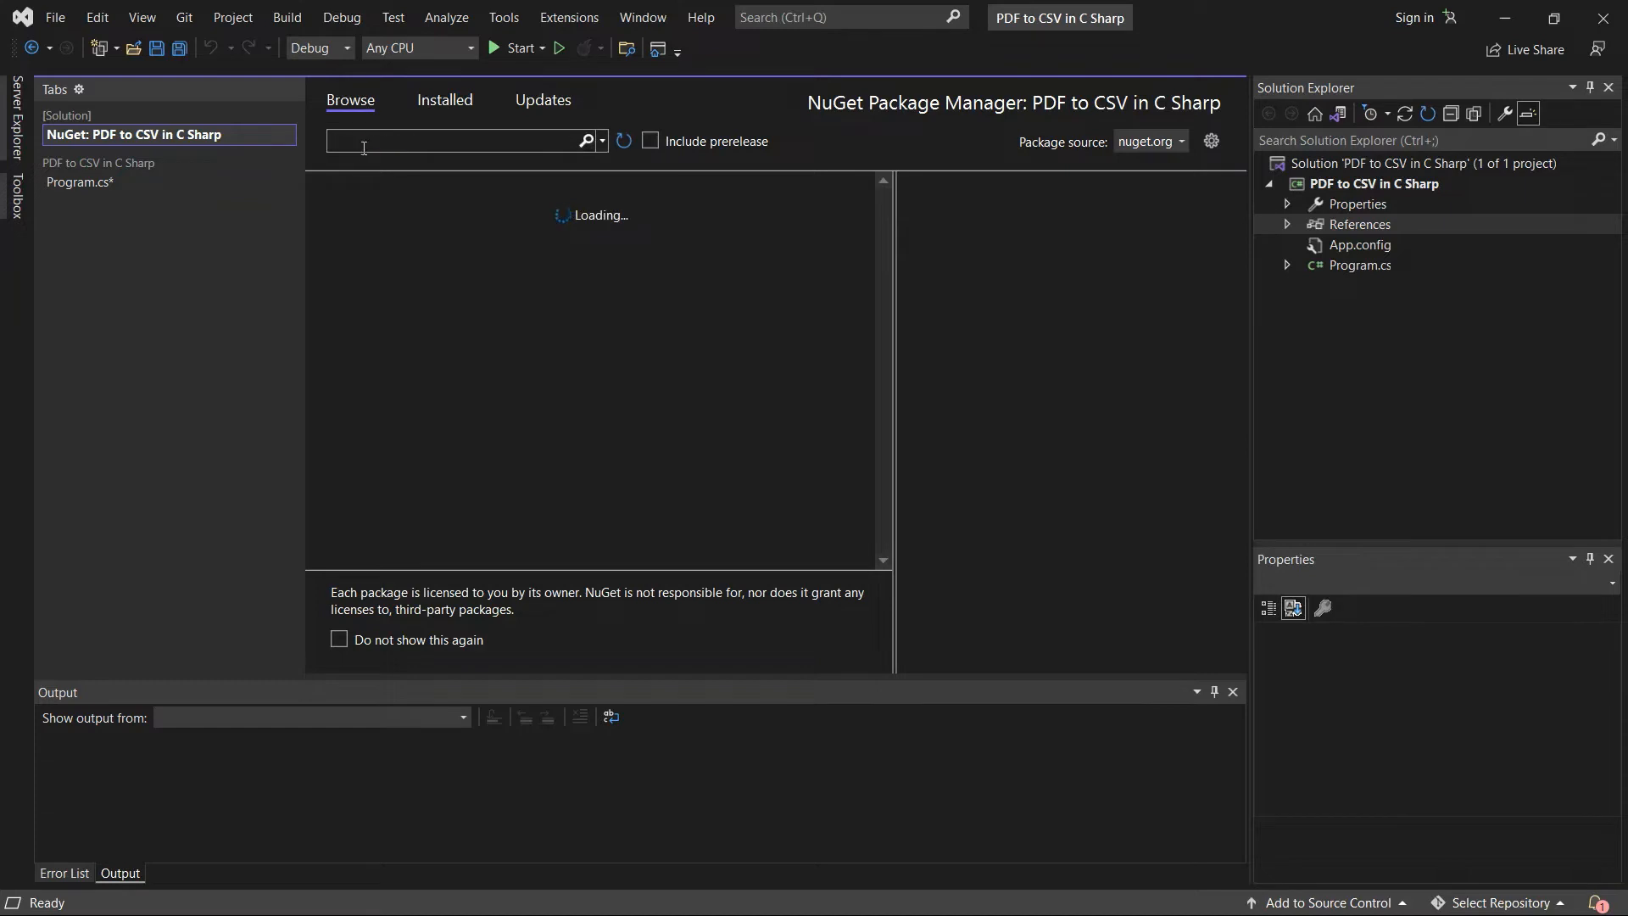
{"action": "type", "text": "newton"}
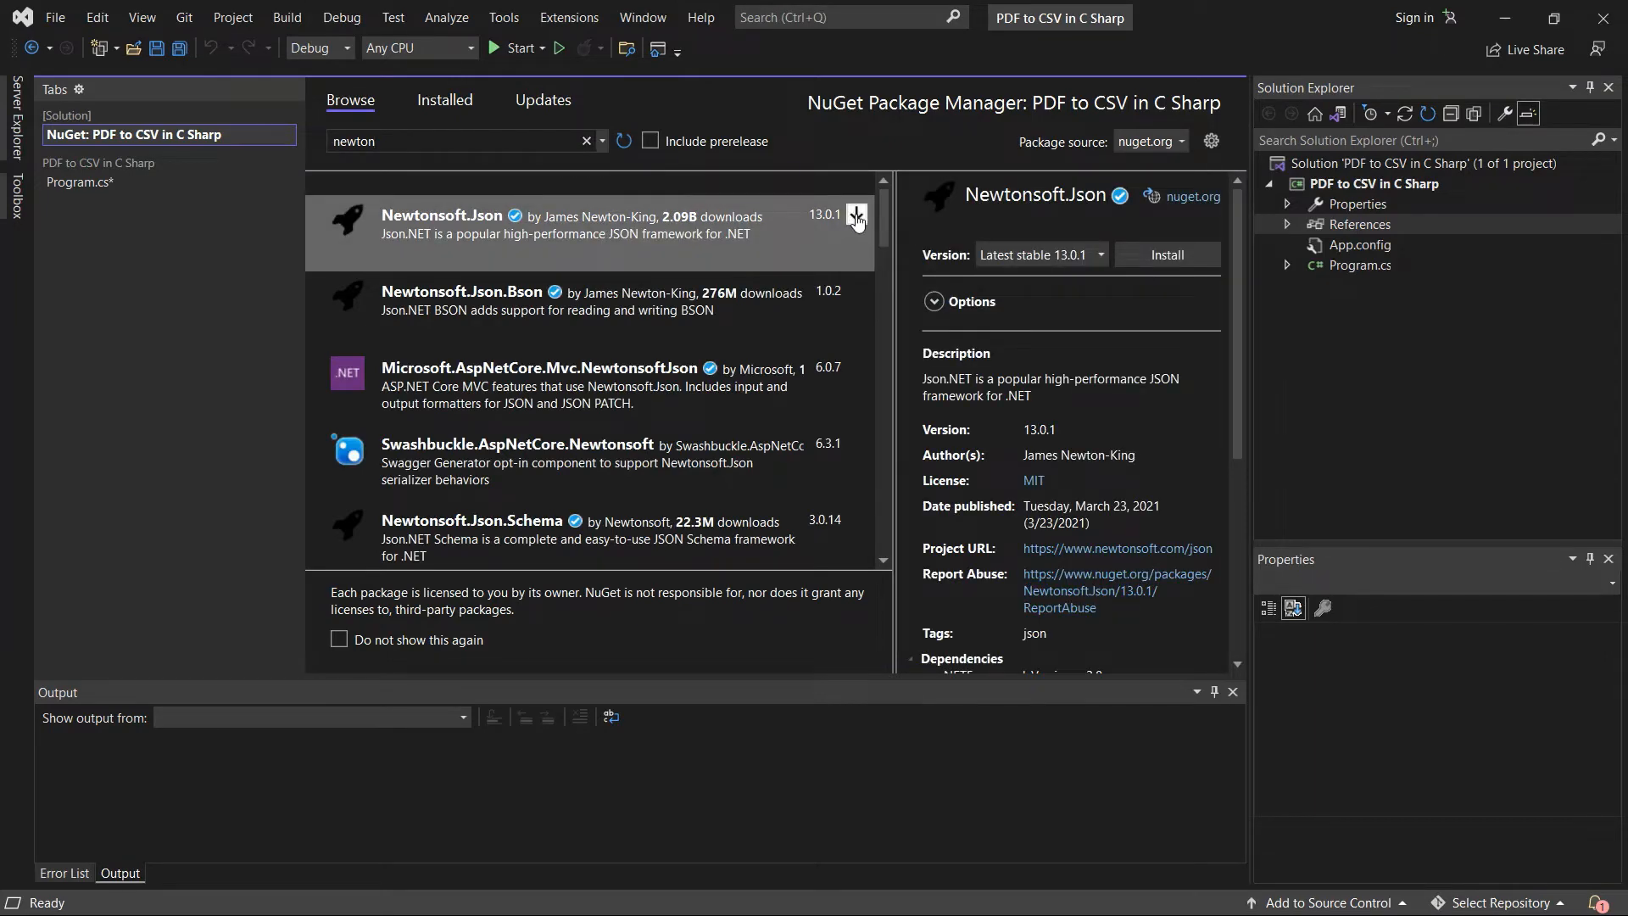
Install Newtonsoft.Json 13.0.1 into the project and confirm the change
{"action": "left_click", "coordinate": [1167, 254]}
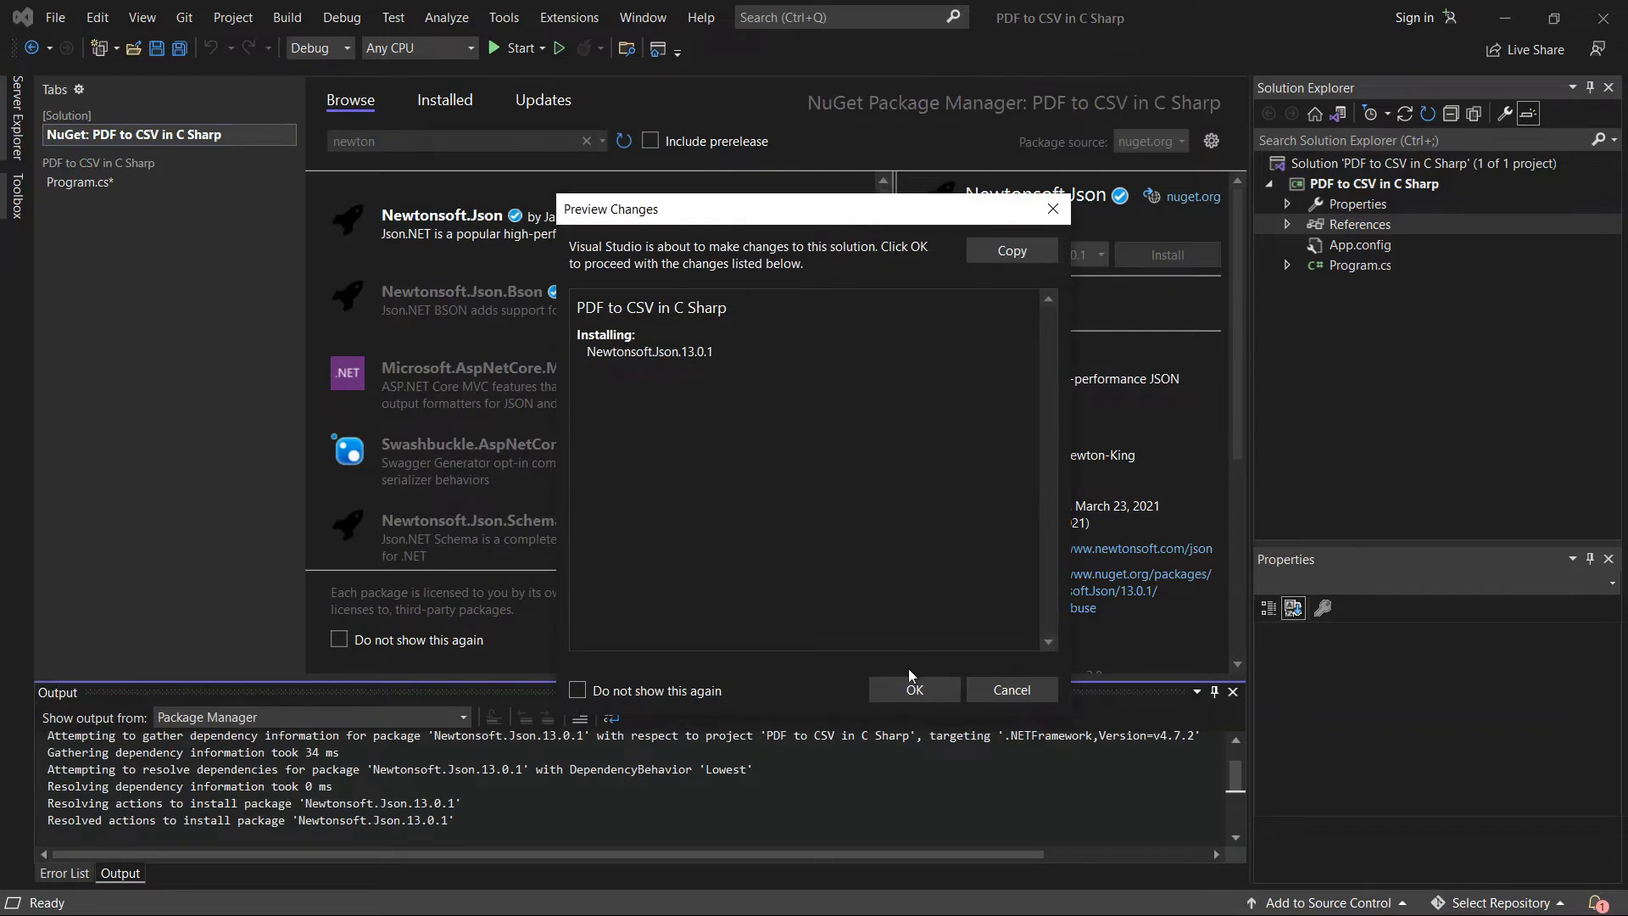
{"action": "left_click", "coordinate": [913, 691]}
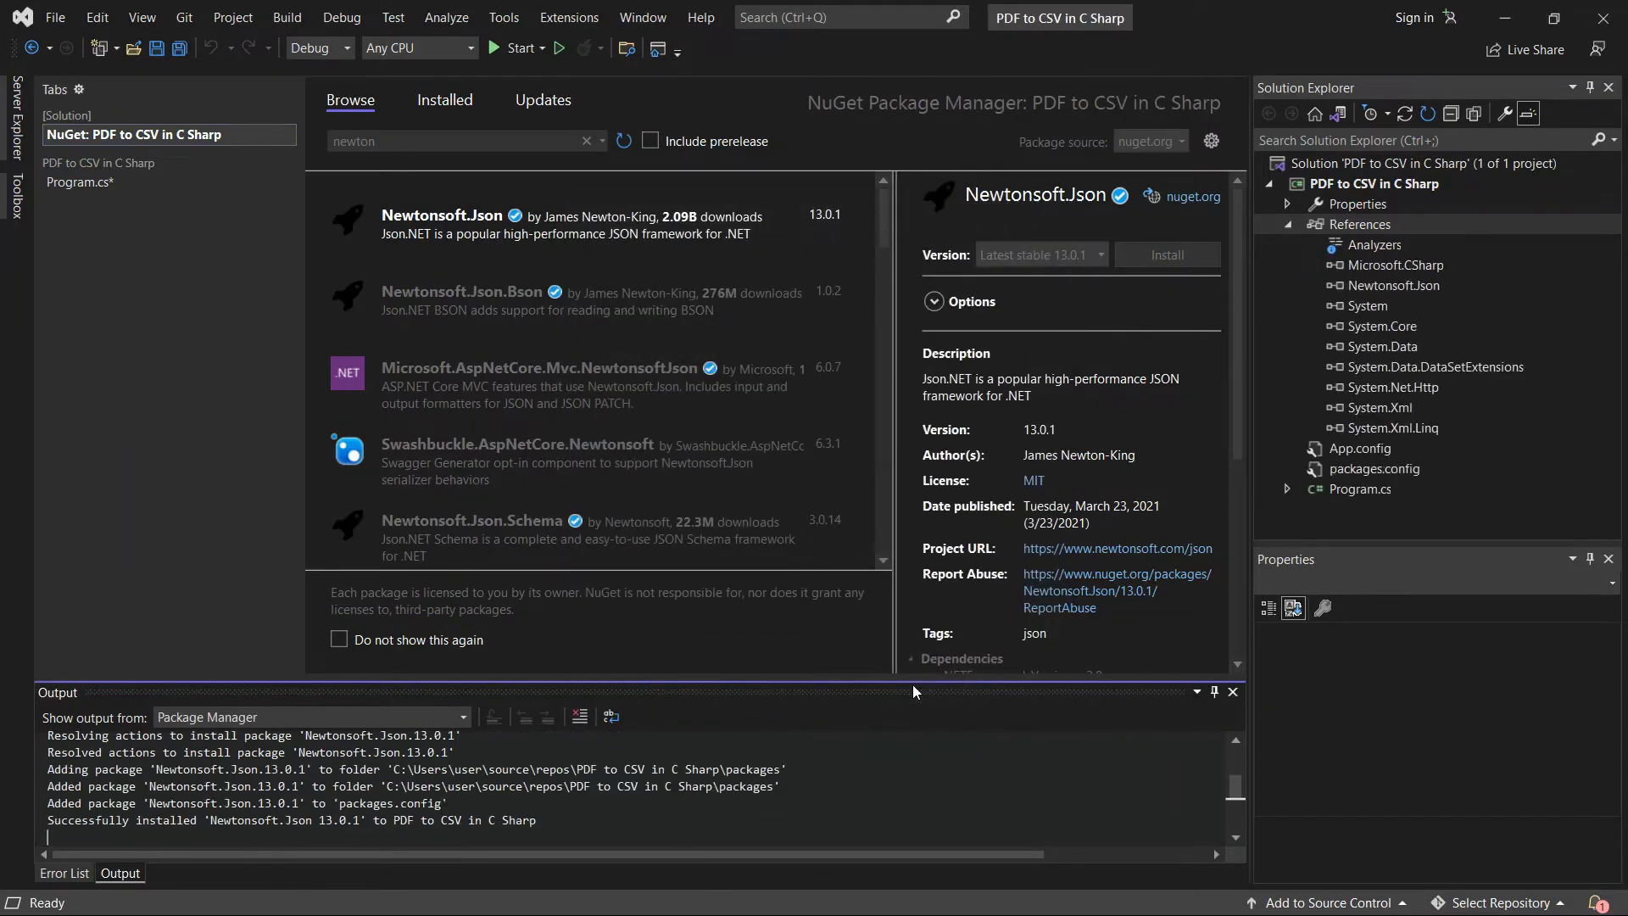
{"action": "left_click", "coordinate": [461, 302]}
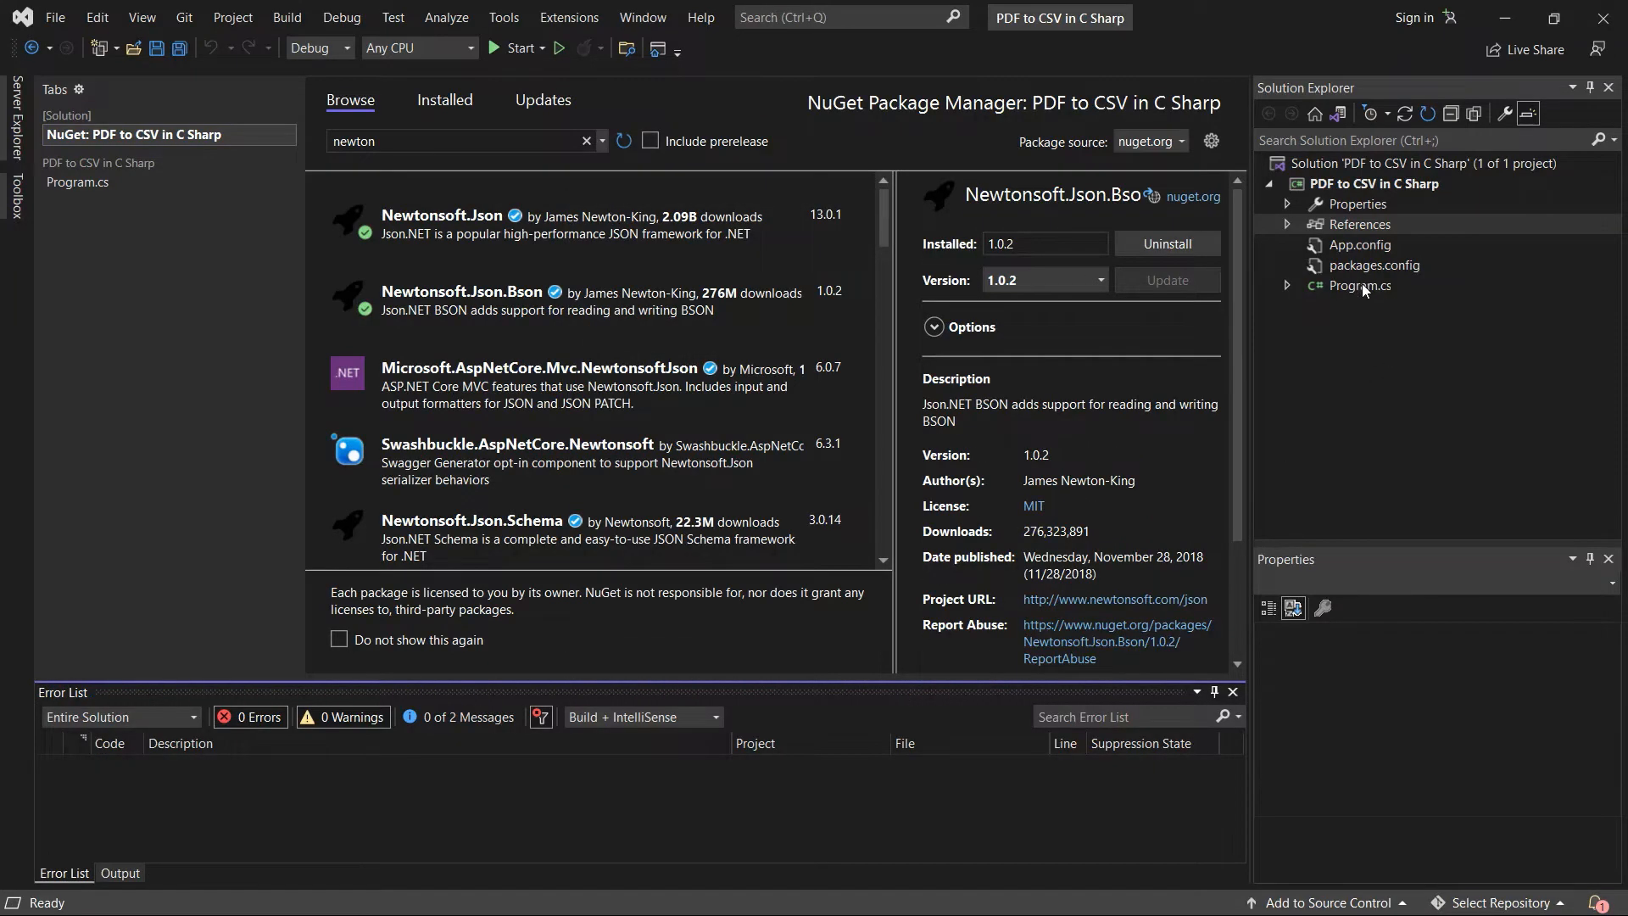
Reopen Program.cs, then view the account's API key on the PDF.co dashboard
{"action": "double_click", "coordinate": [1359, 285]}
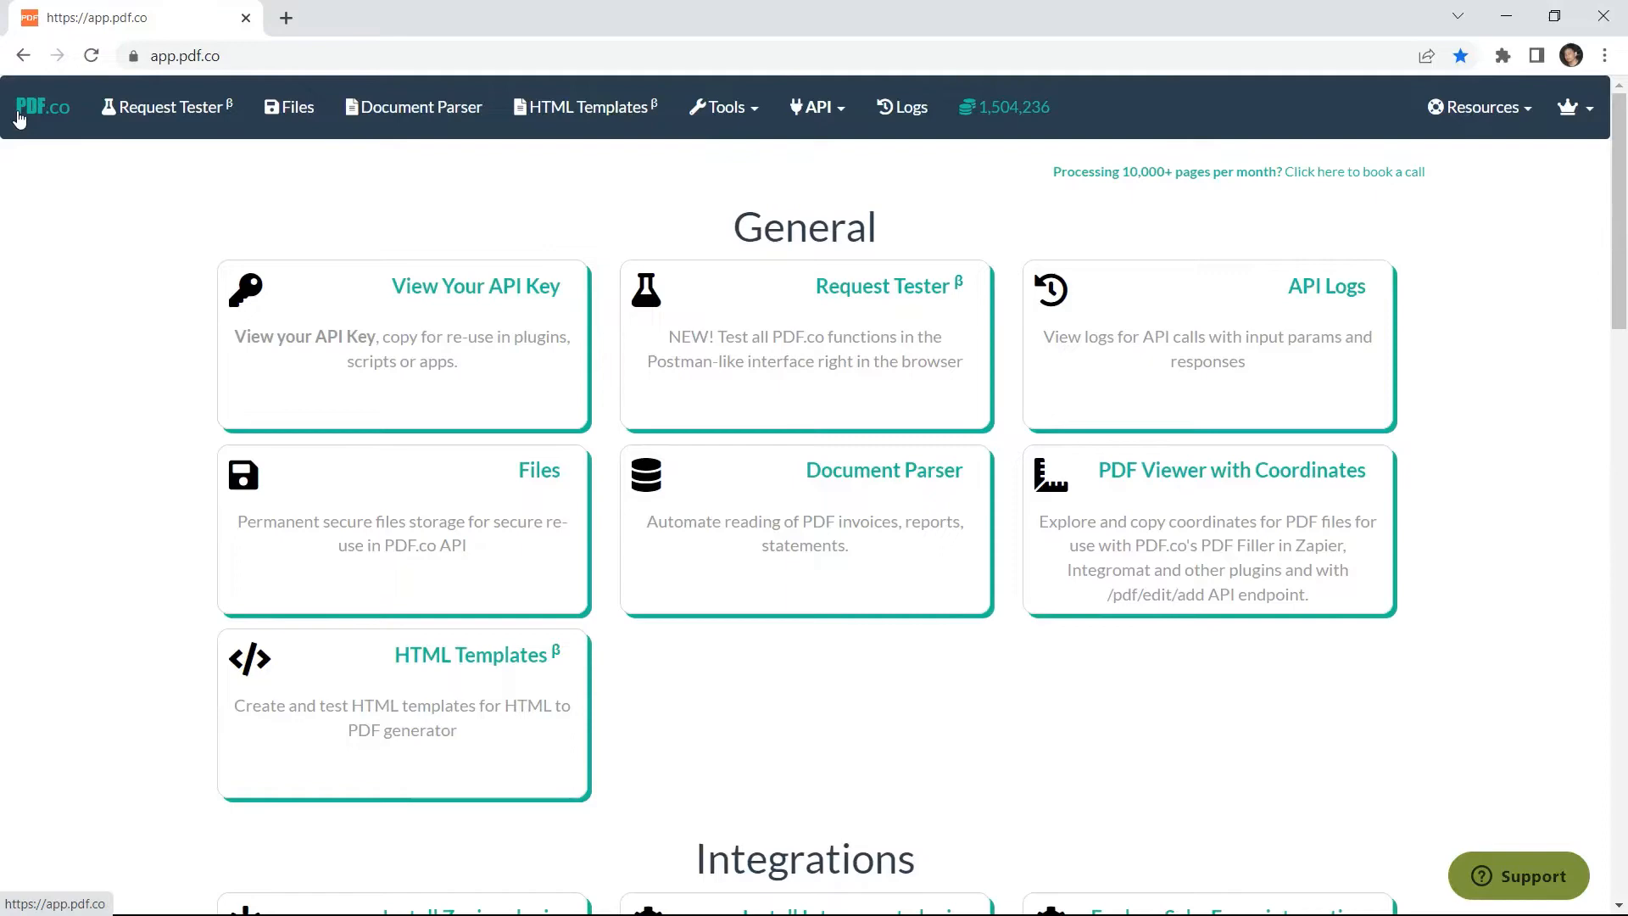
{"action": "mouse_move", "coordinate": [378, 253]}
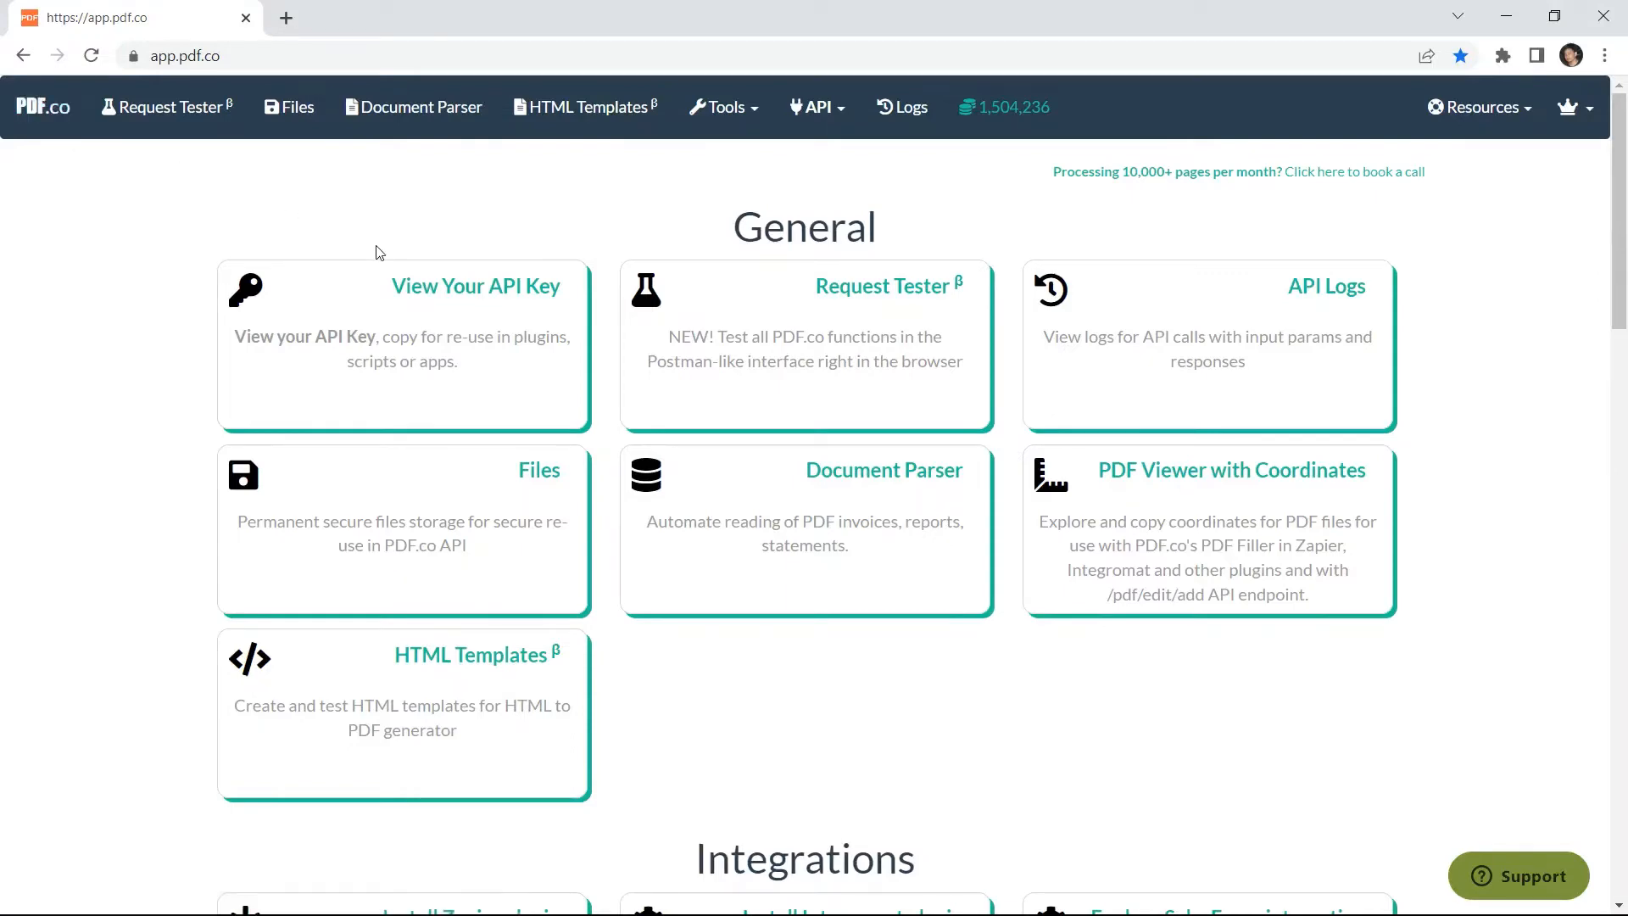
{"action": "mouse_move", "coordinate": [473, 290]}
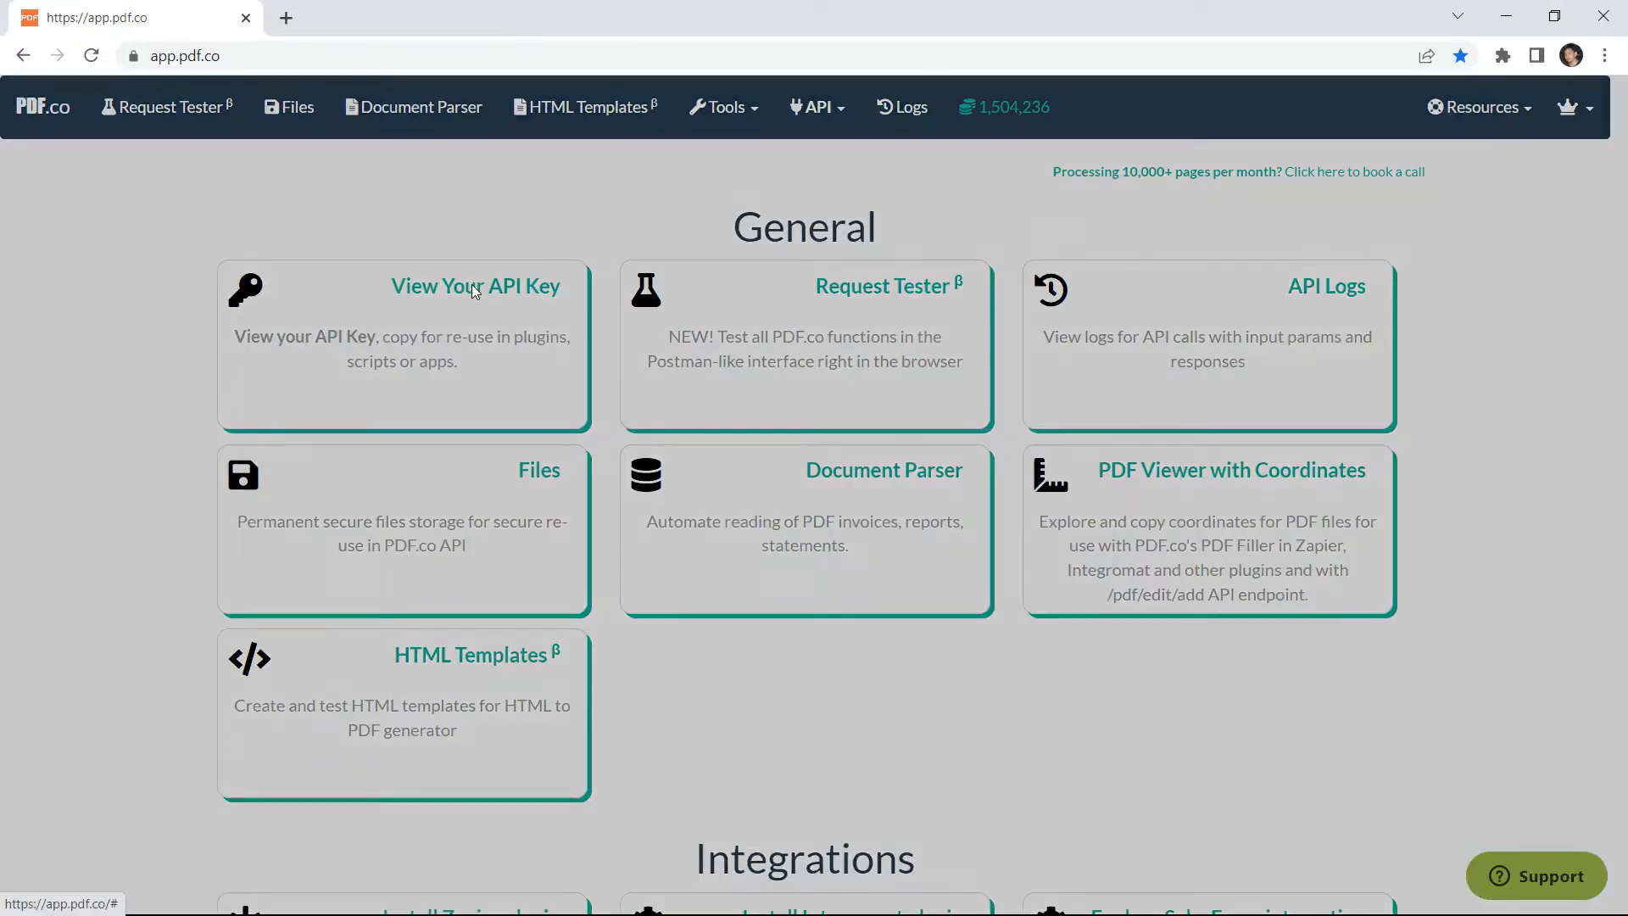
{"action": "left_click", "coordinate": [474, 287]}
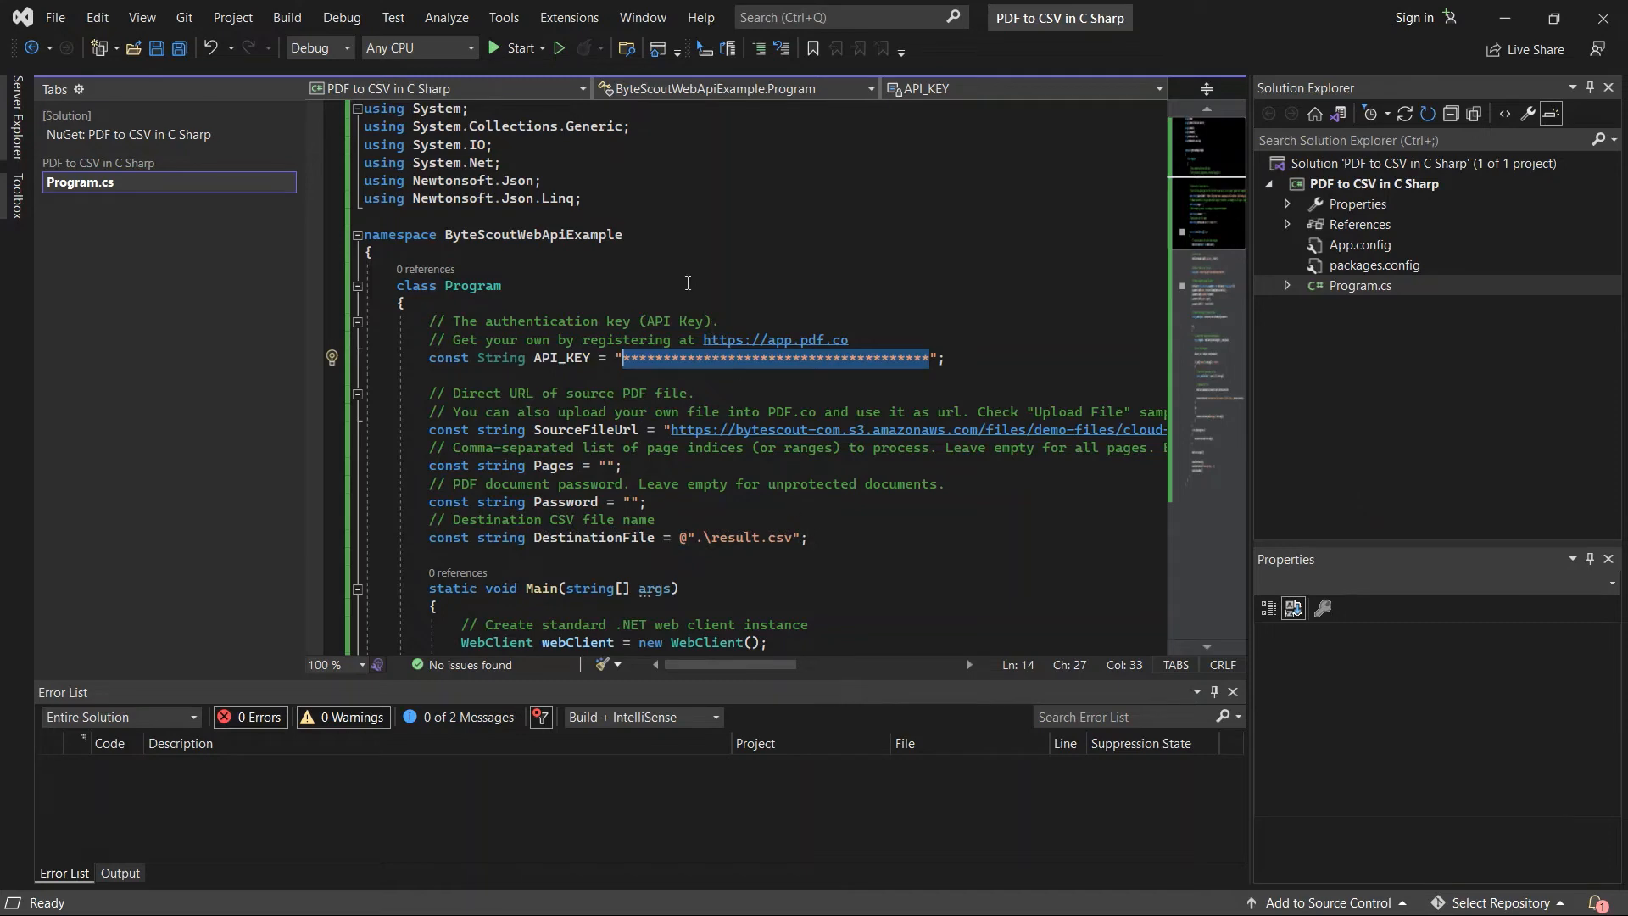
Build and run the program so the console reports the CSV saved as result.csv
{"action": "left_click", "coordinate": [512, 47]}
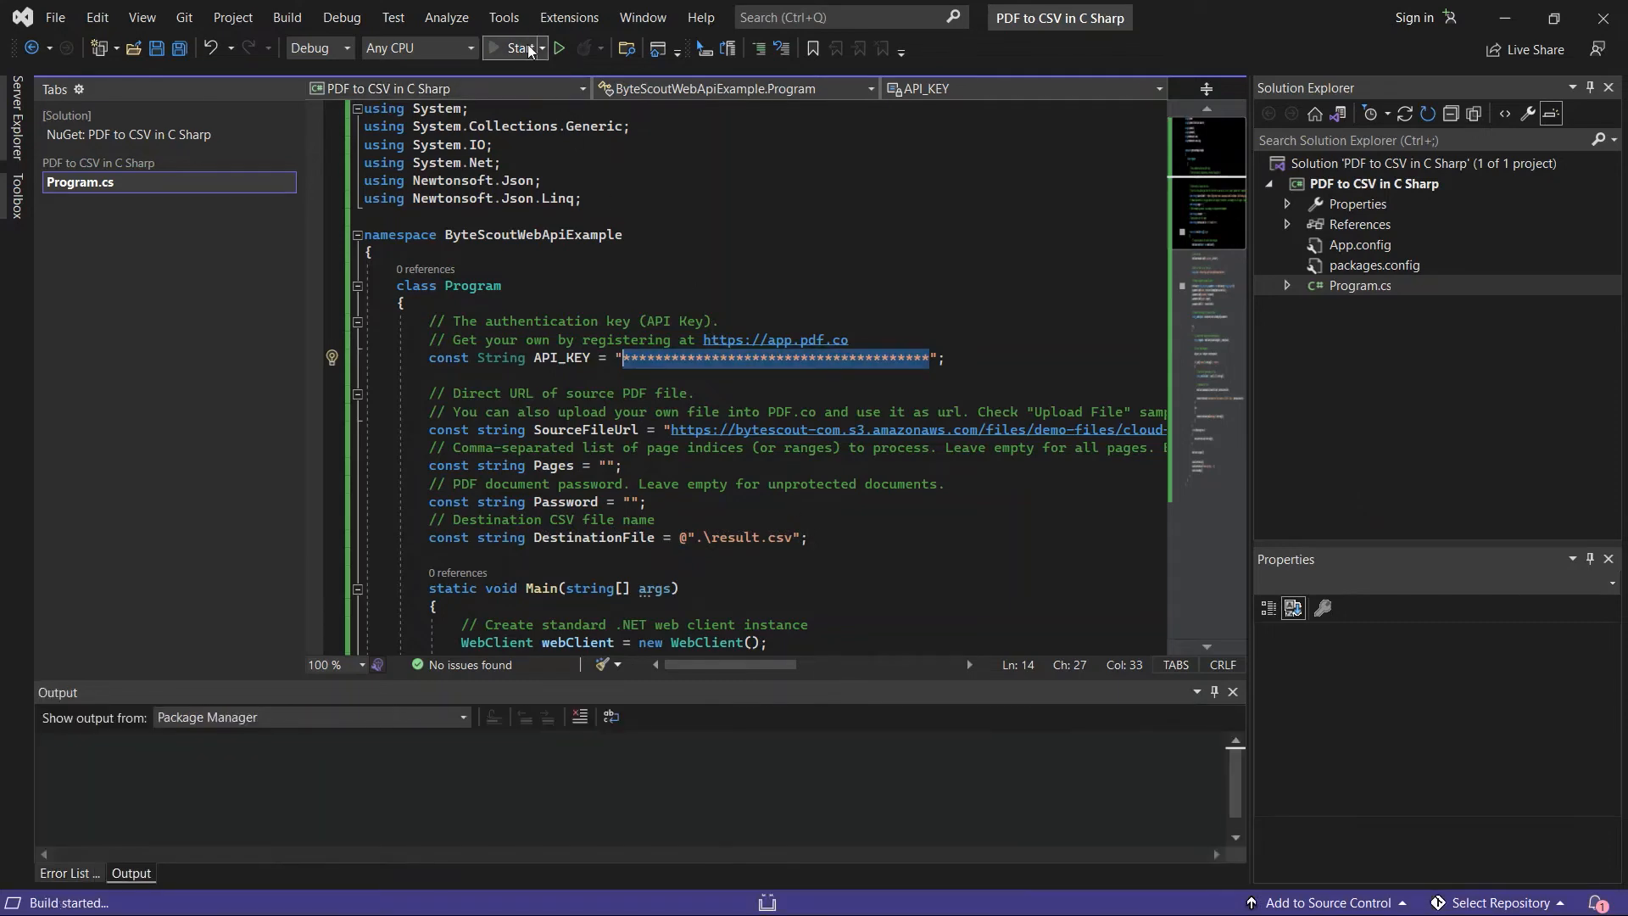
{"action": "left_click", "coordinate": [511, 47]}
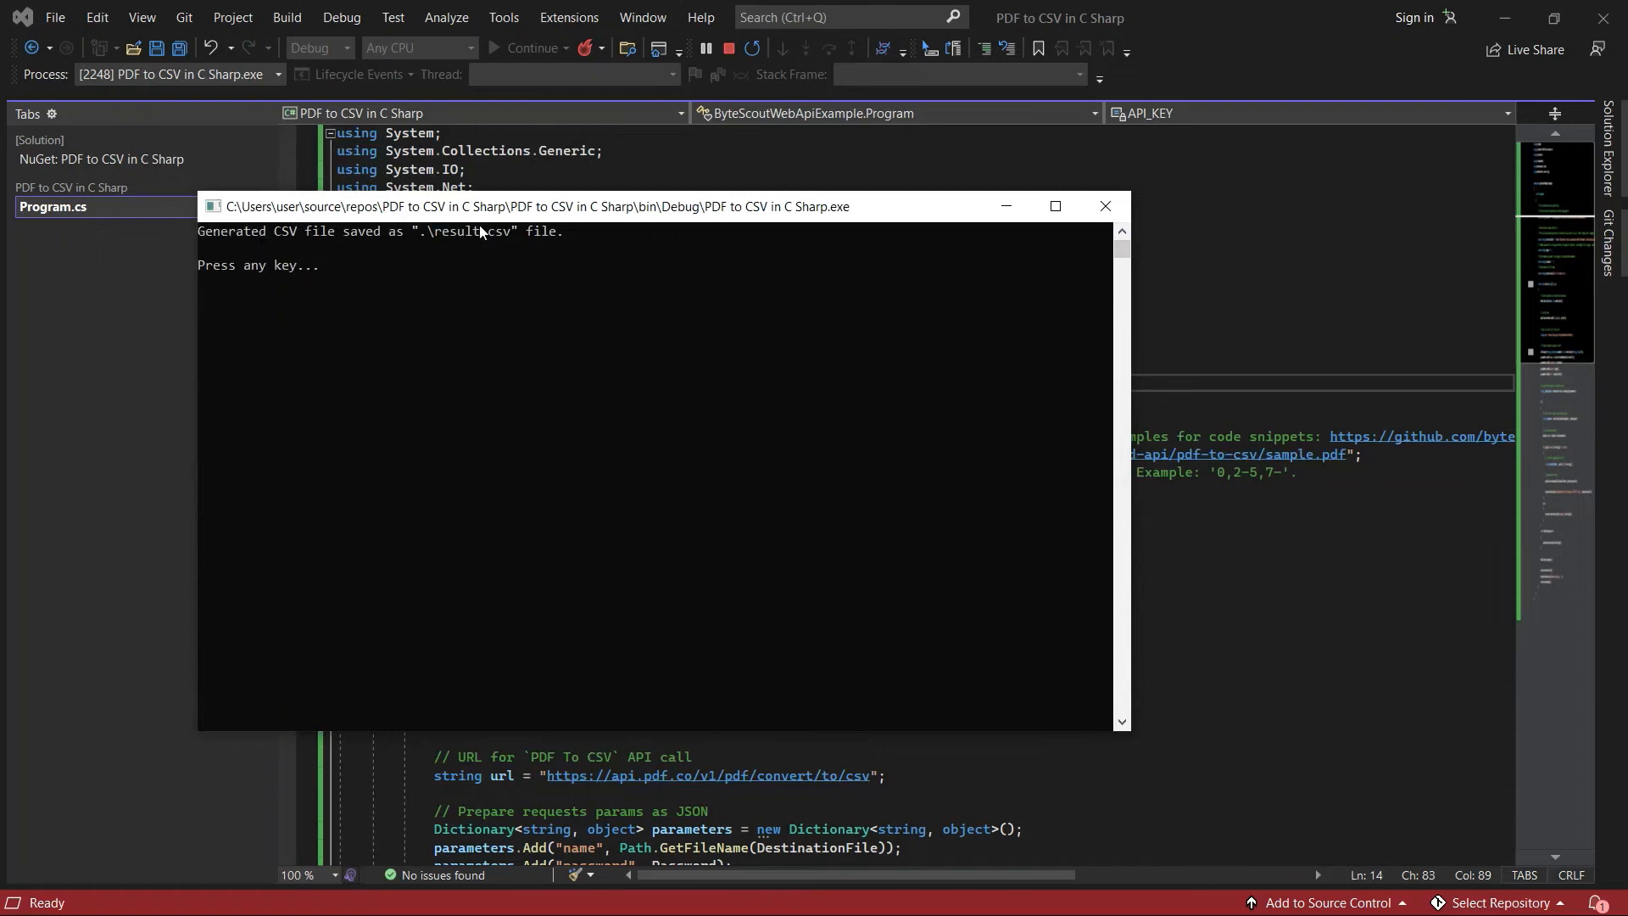
{"action": "mouse_move", "coordinate": [576, 232]}
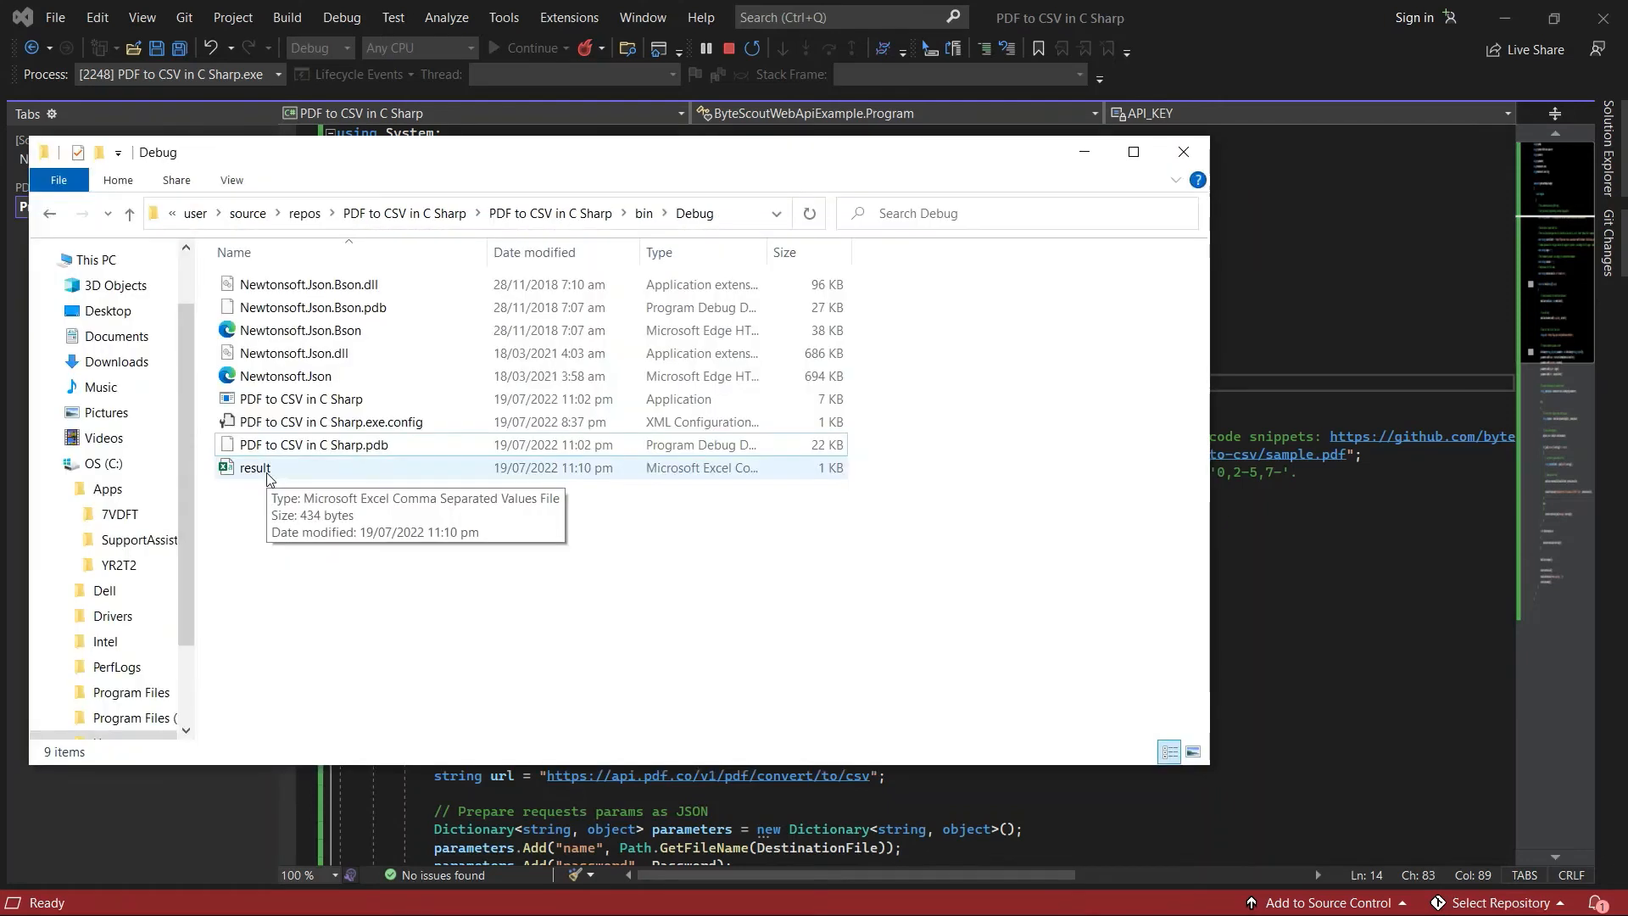
Open the generated result.csv from the project's bin\Debug folder
{"action": "double_click", "coordinate": [255, 468]}
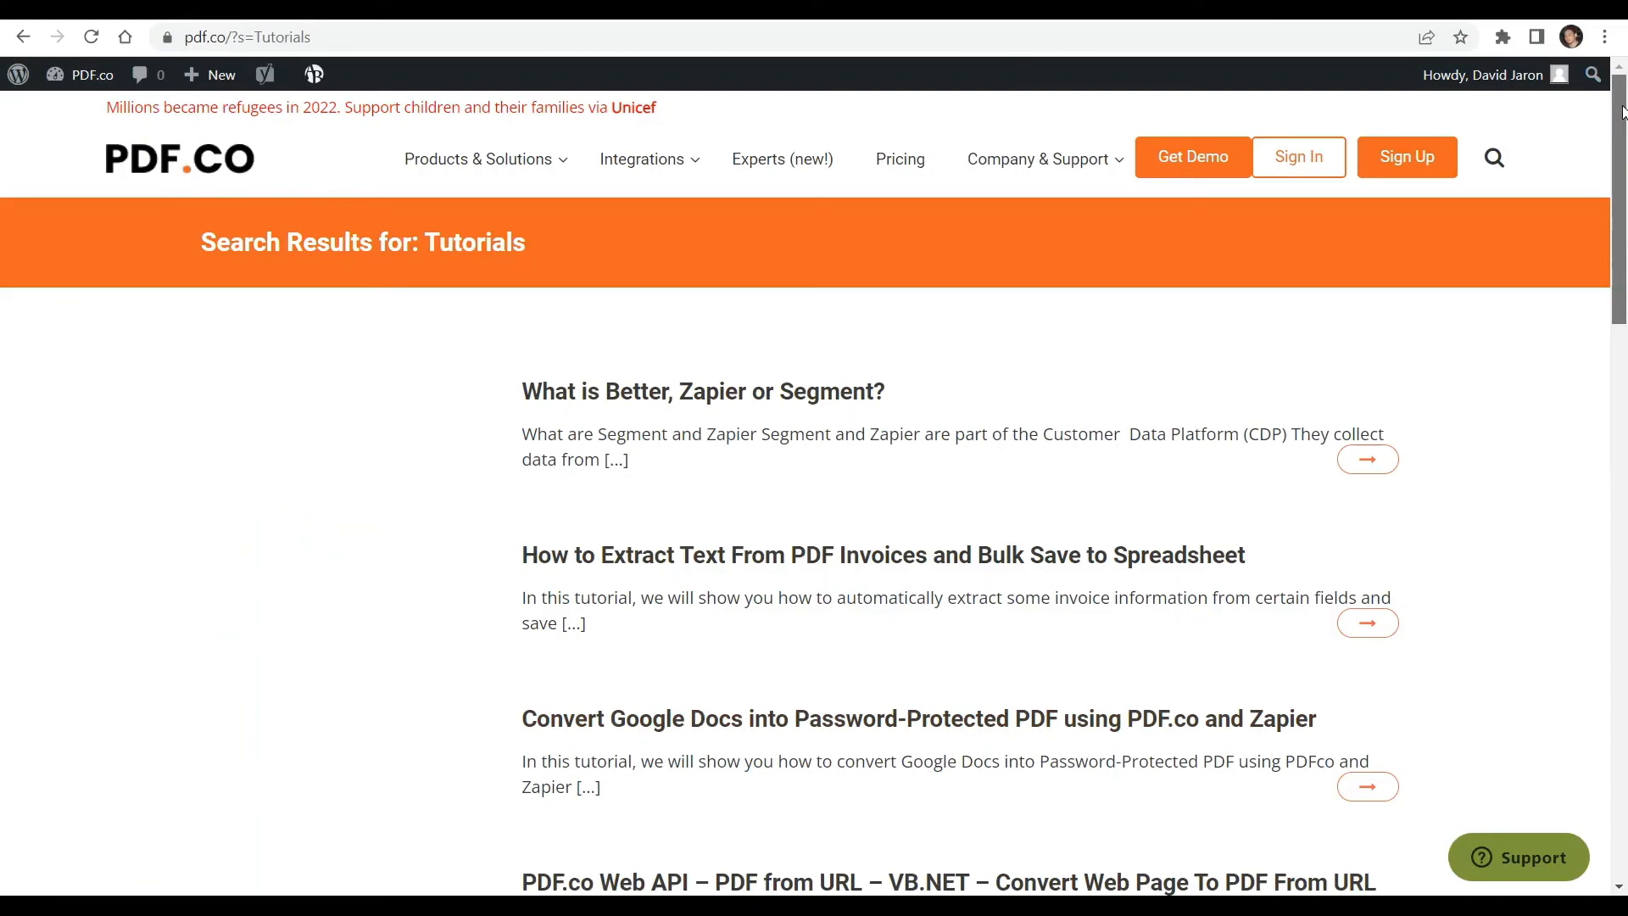
{"action": "scroll", "scroll_direction": "down", "scroll_amount": 3}
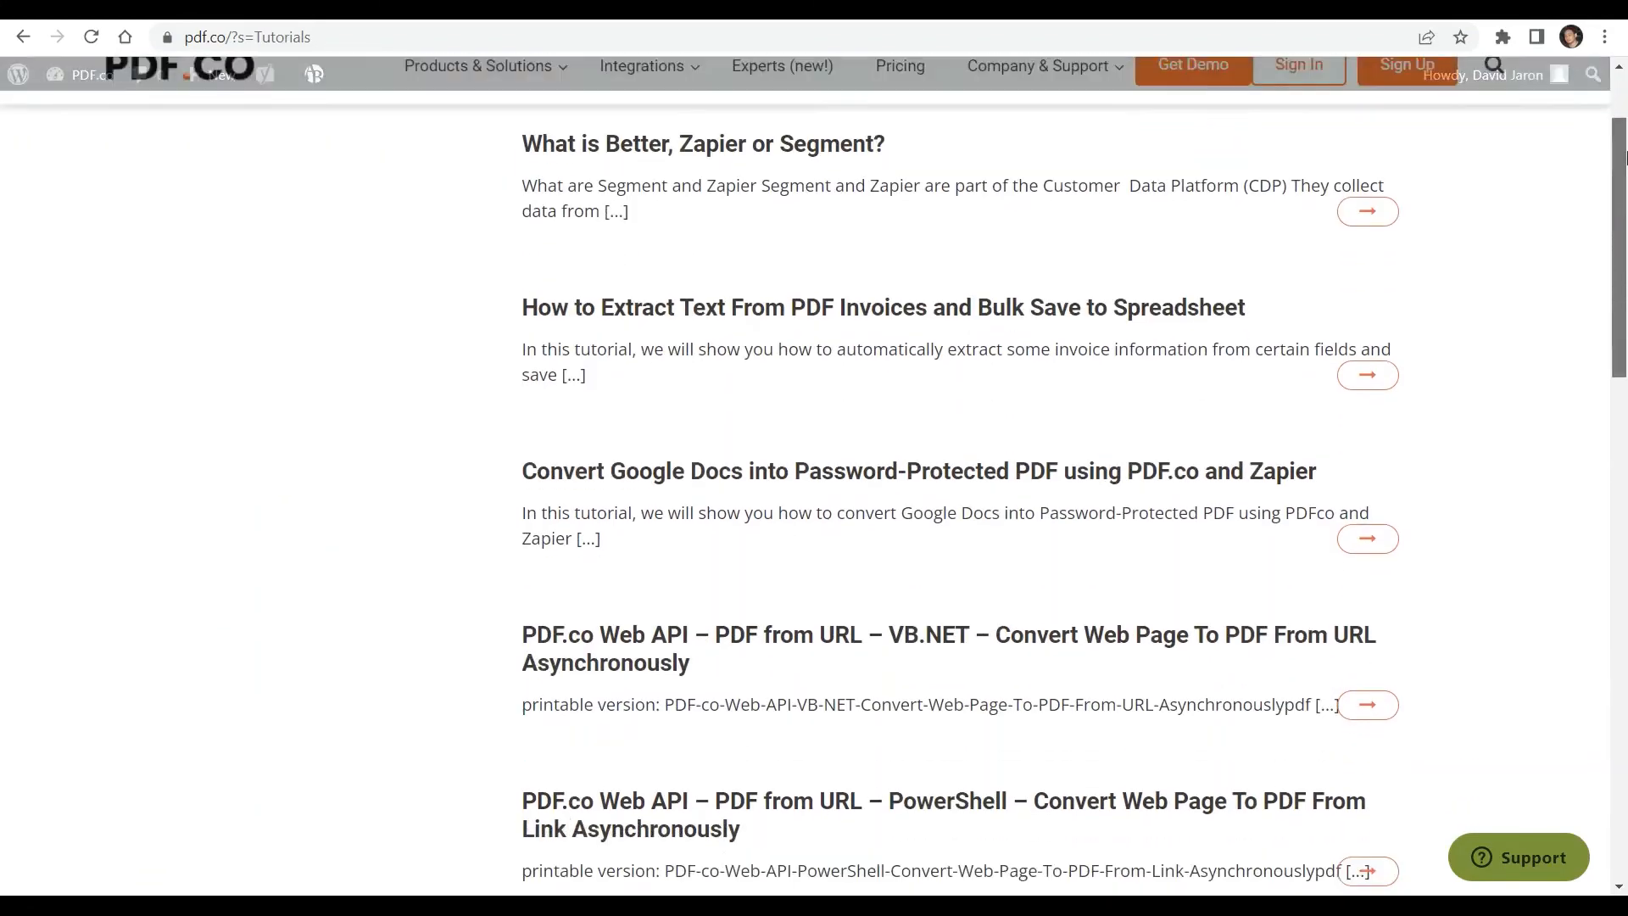
{"action": "scroll", "scroll_direction": "down", "scroll_amount": 3}
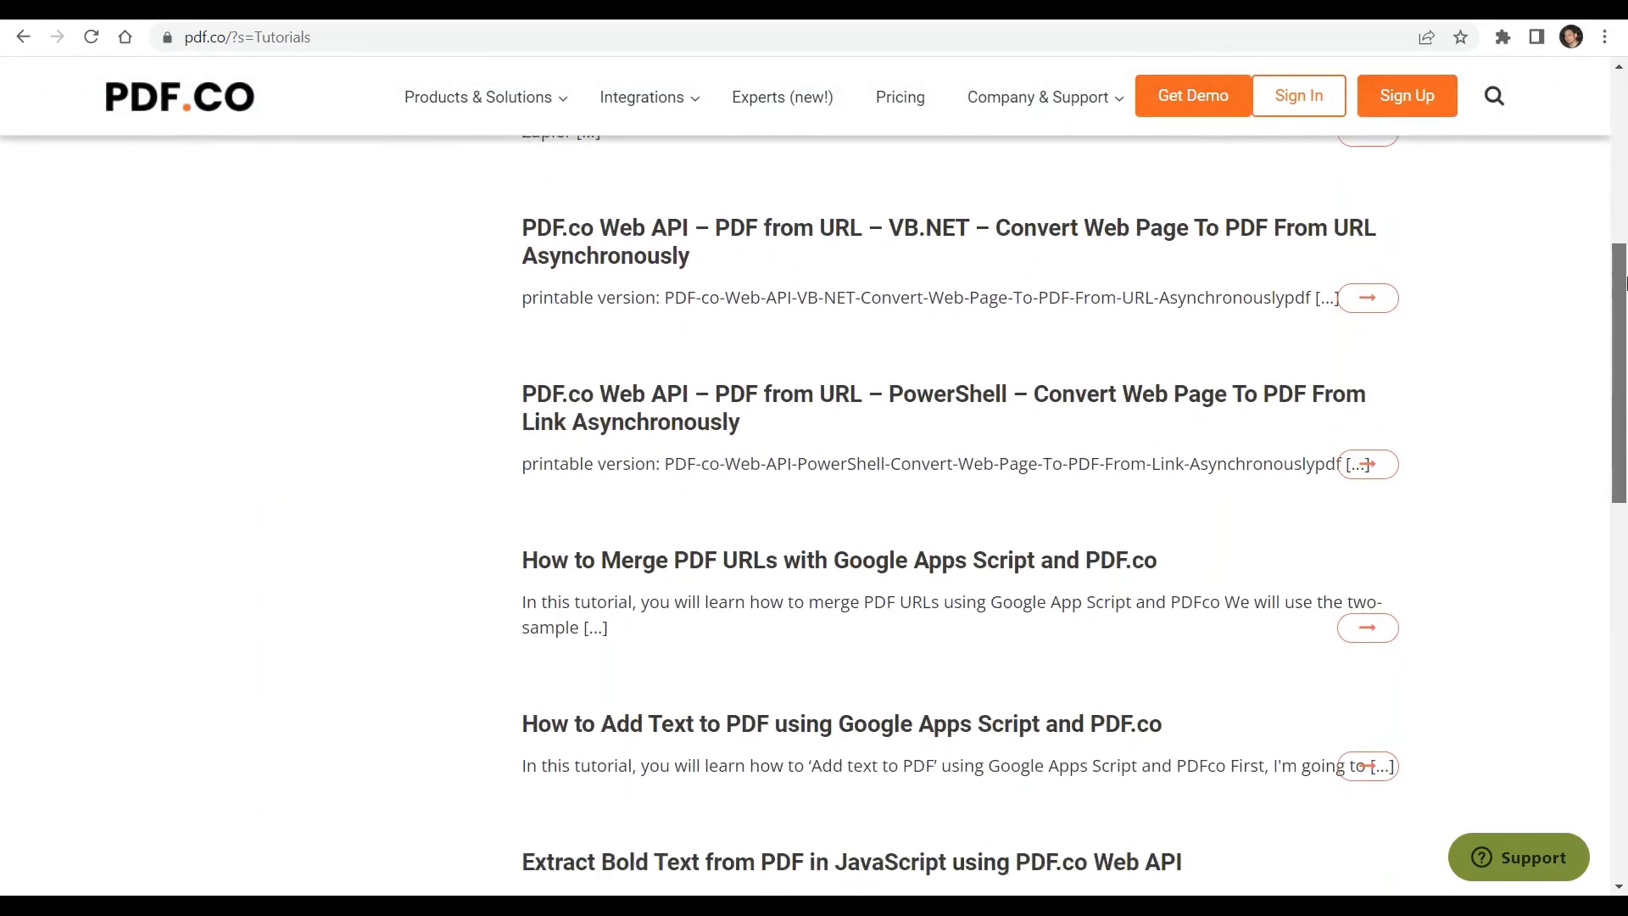
{"action": "scroll", "scroll_direction": "down", "scroll_amount": 3}
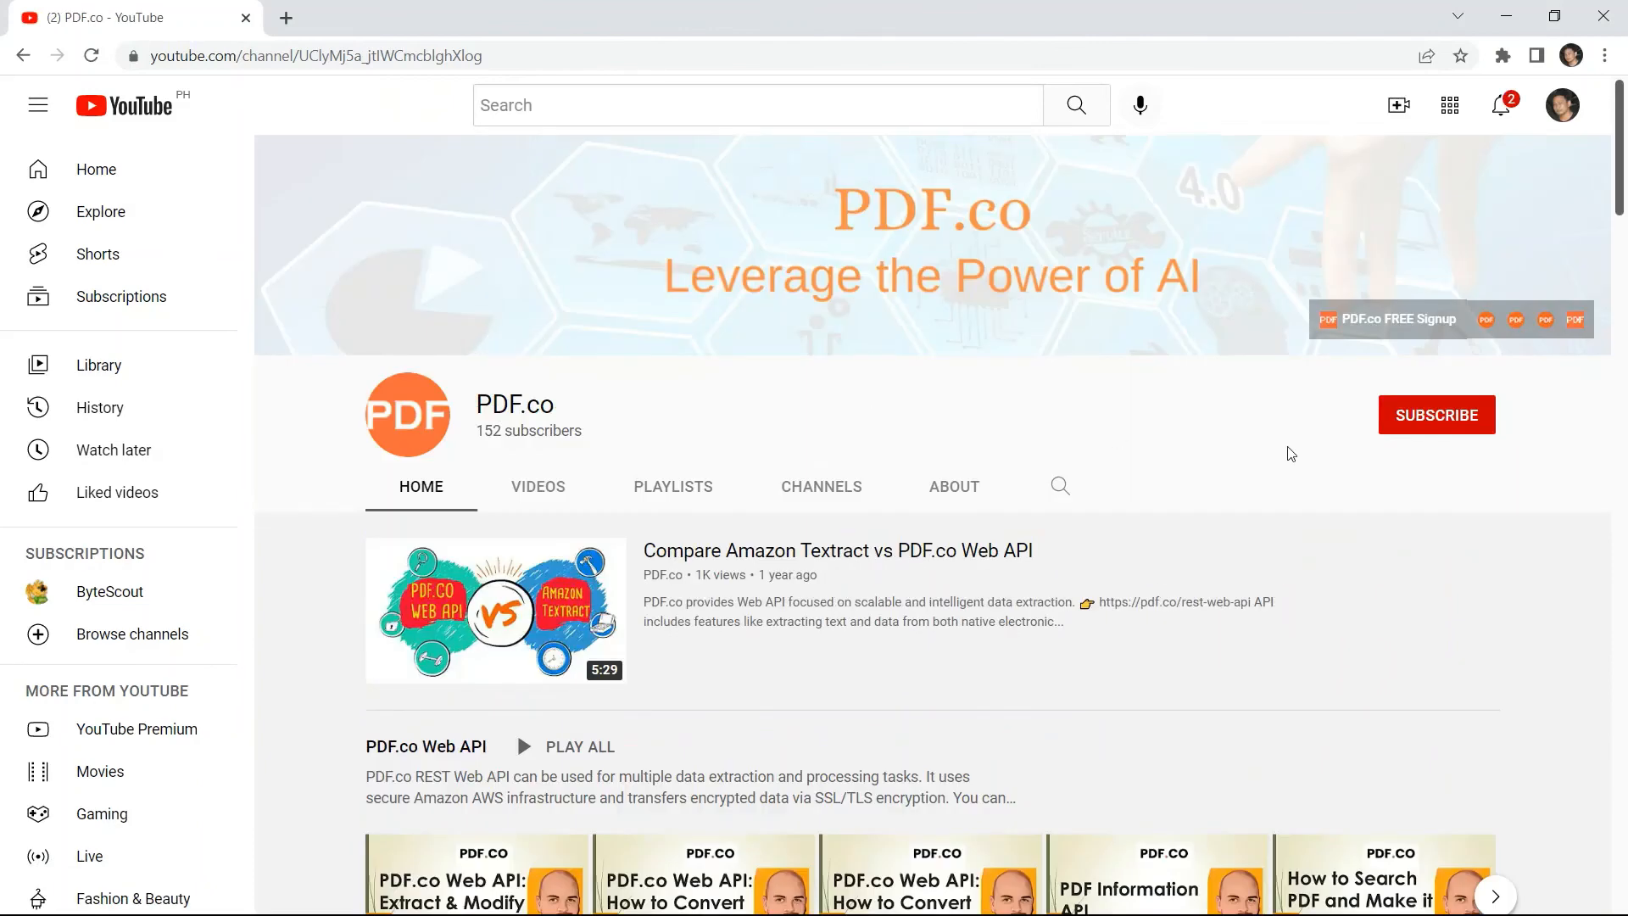
Subscribe to the PDF.co channel and set its notifications to All
{"action": "left_click", "coordinate": [1434, 414]}
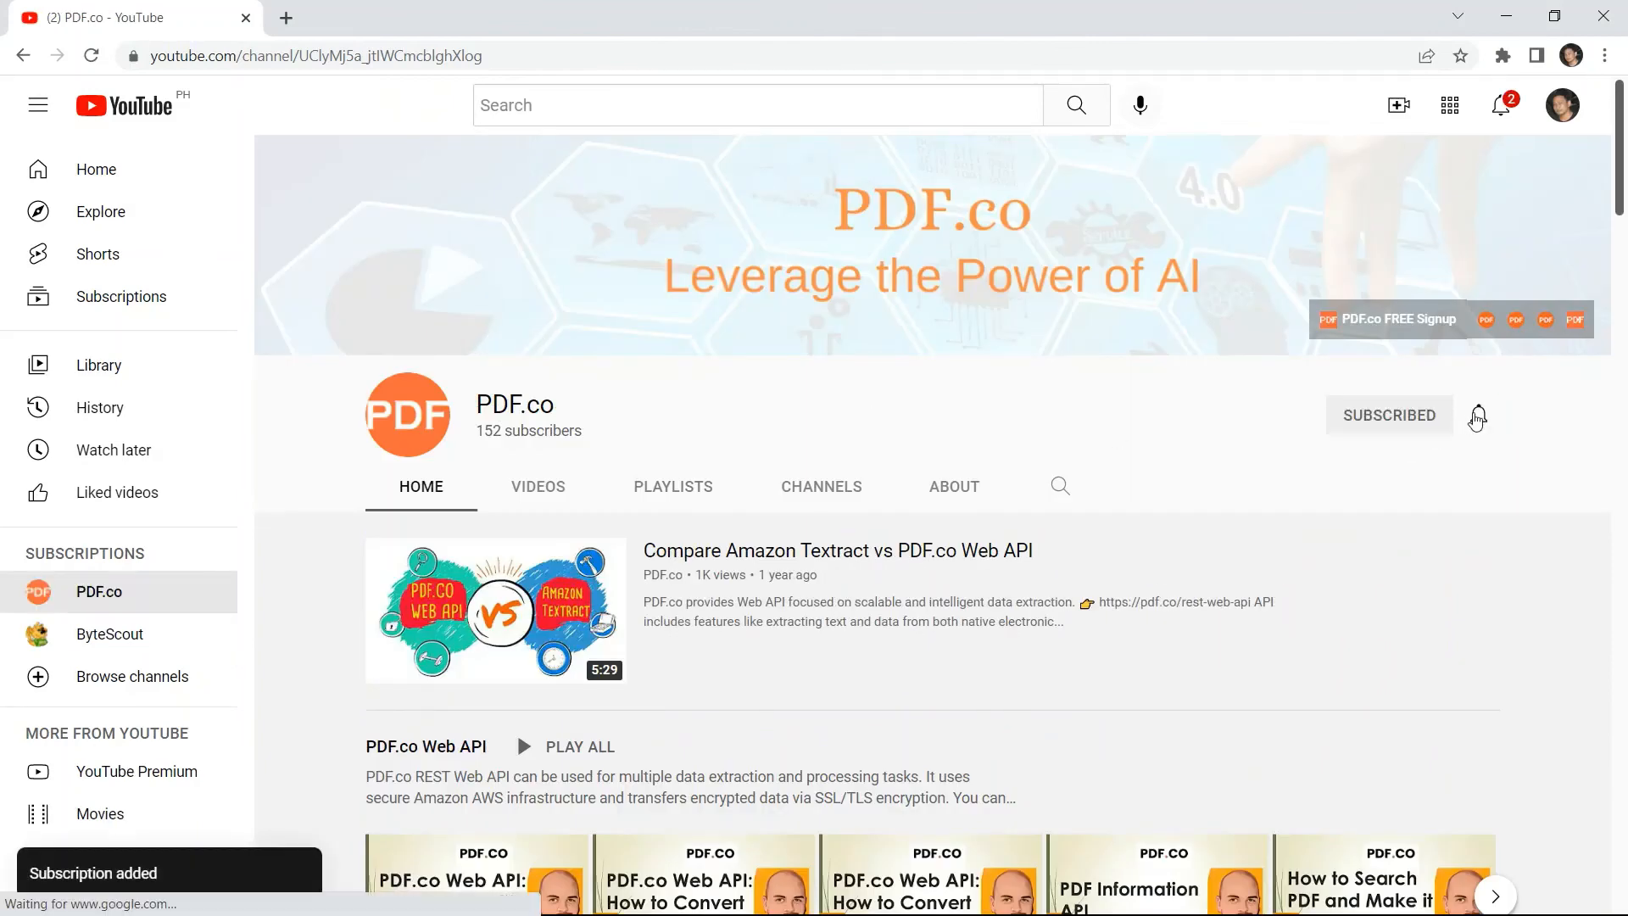
{"action": "left_click", "coordinate": [1477, 419]}
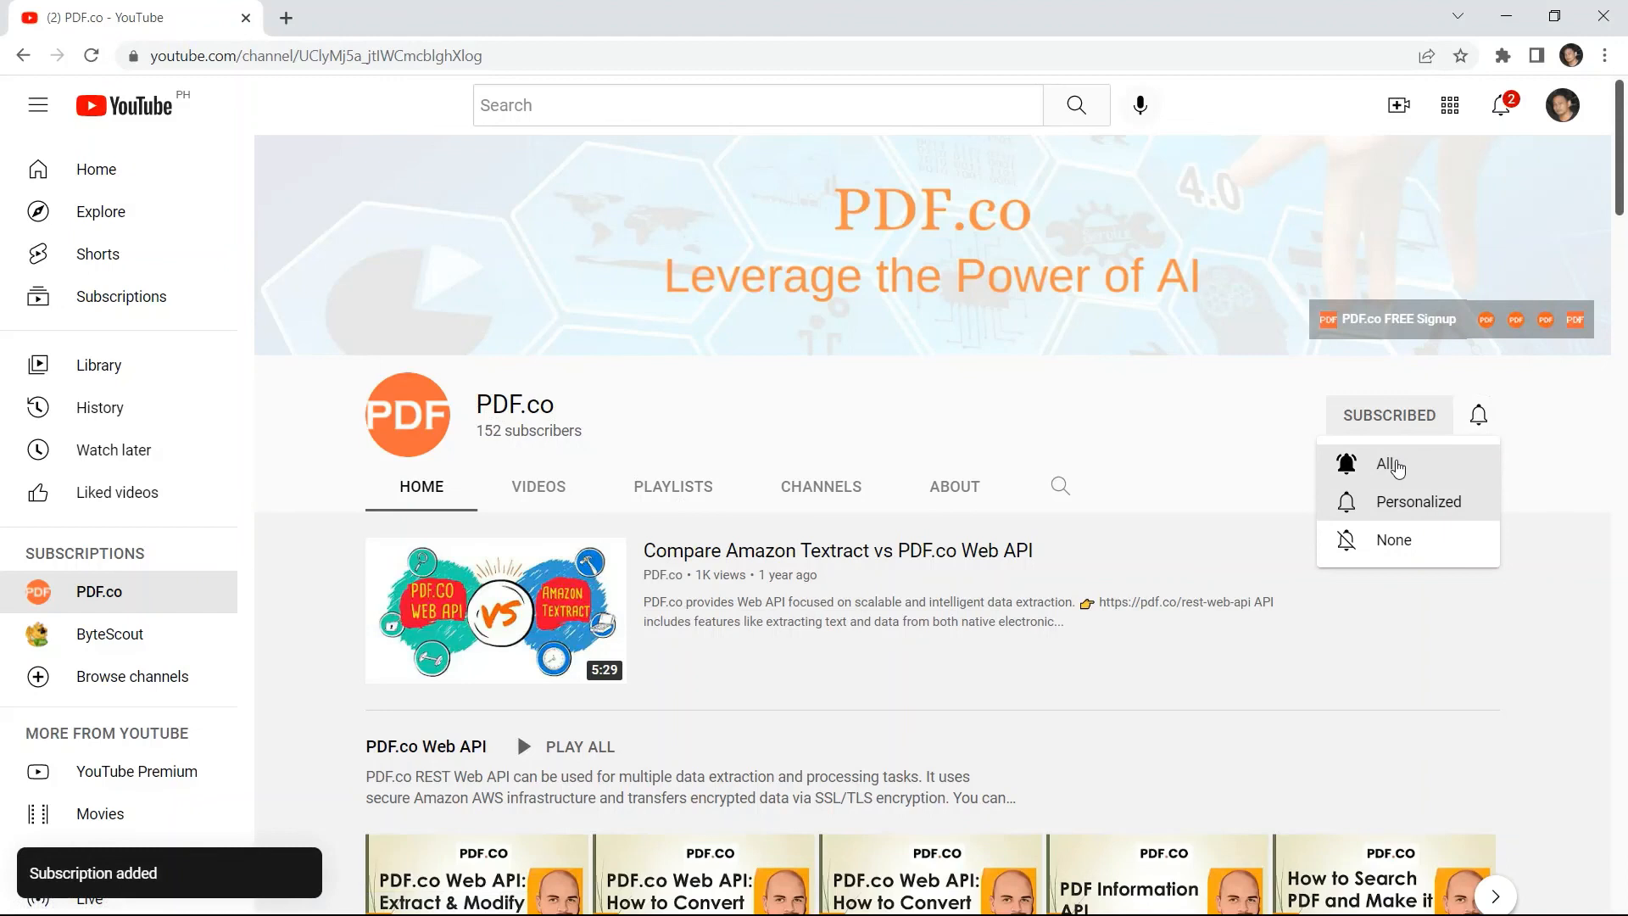
{"action": "left_click", "coordinate": [1391, 463]}
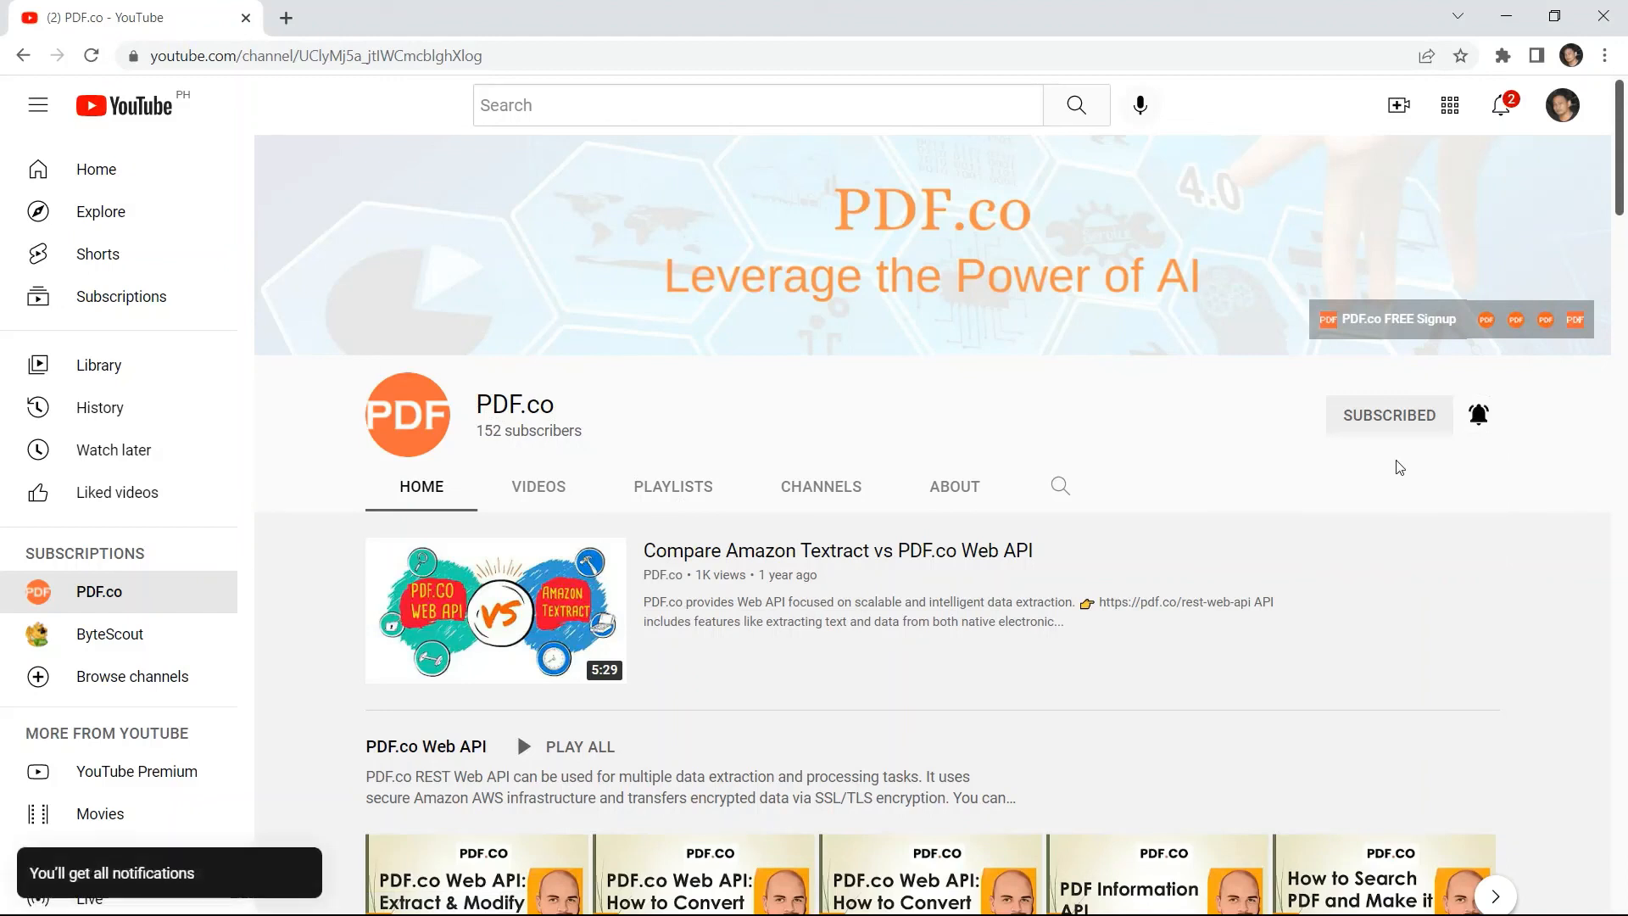